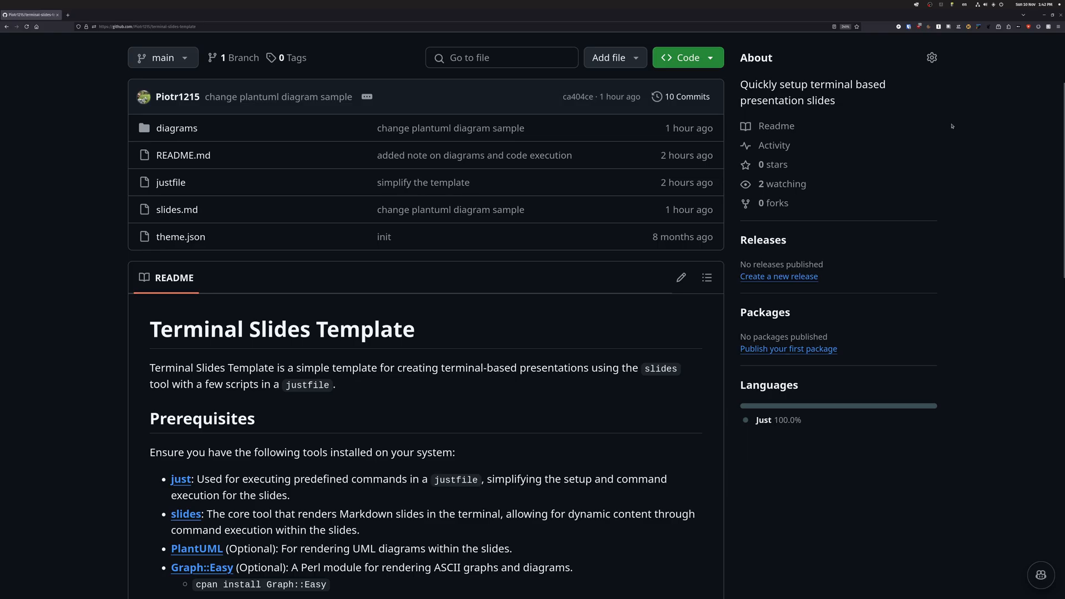
{"action": "mouse_move", "coordinate": [523, 312]}
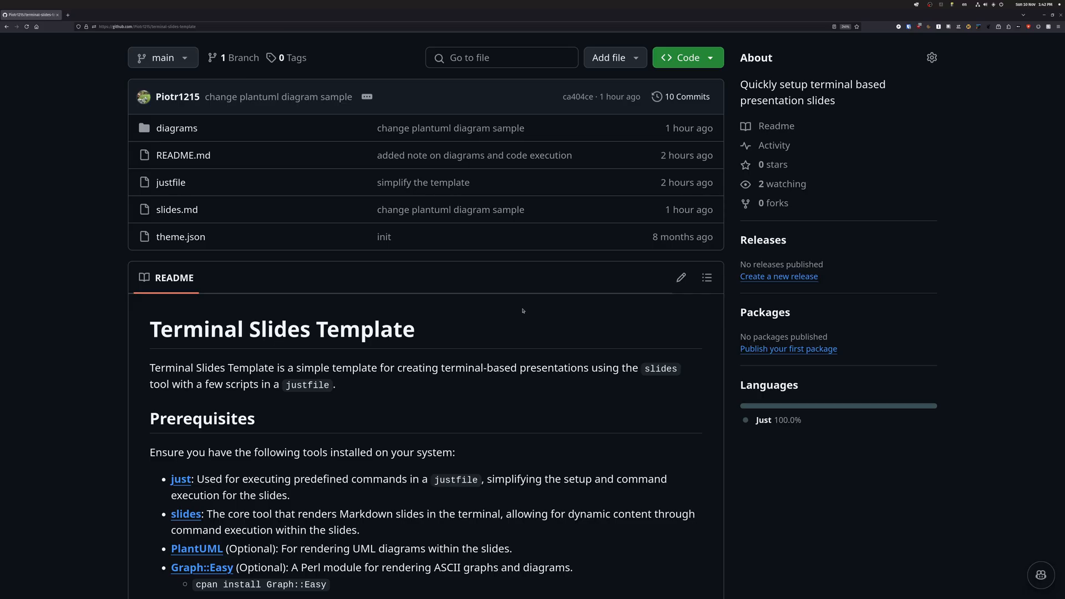
{"action": "mouse_move", "coordinate": [542, 342]}
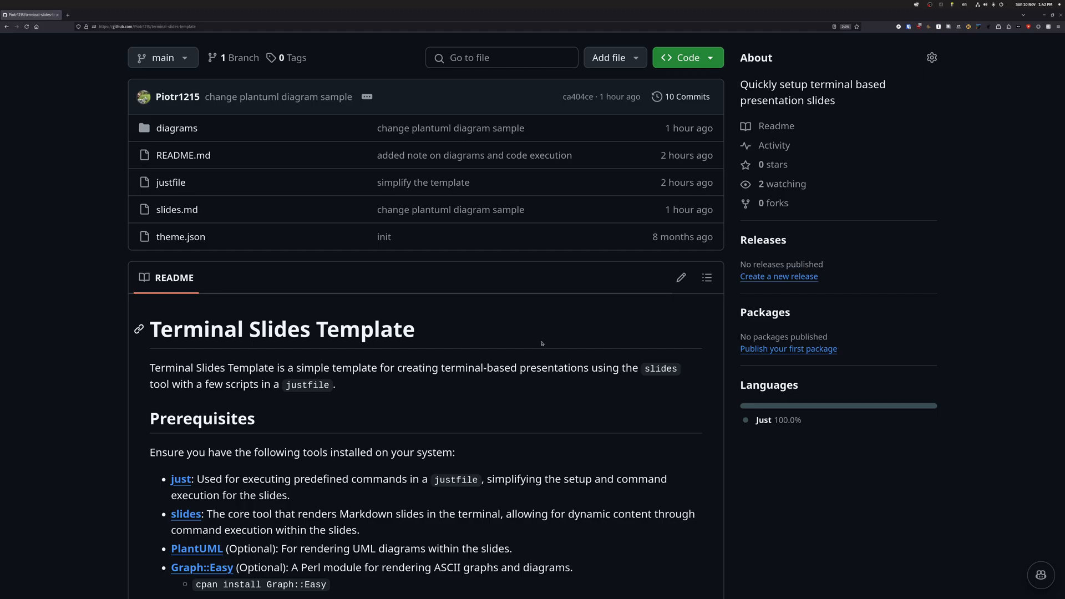
Scroll through the terminal-slides-template README's prerequisites and getting-started steps
{"action": "scroll", "scroll_direction": "up", "scroll_amount": 3}
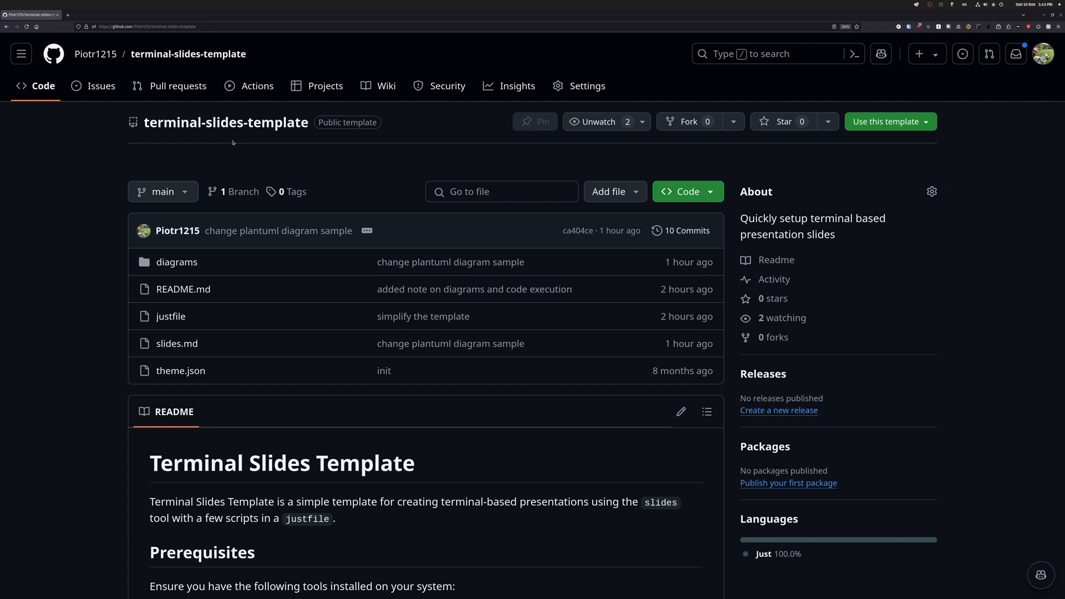
{"action": "mouse_move", "coordinate": [559, 146]}
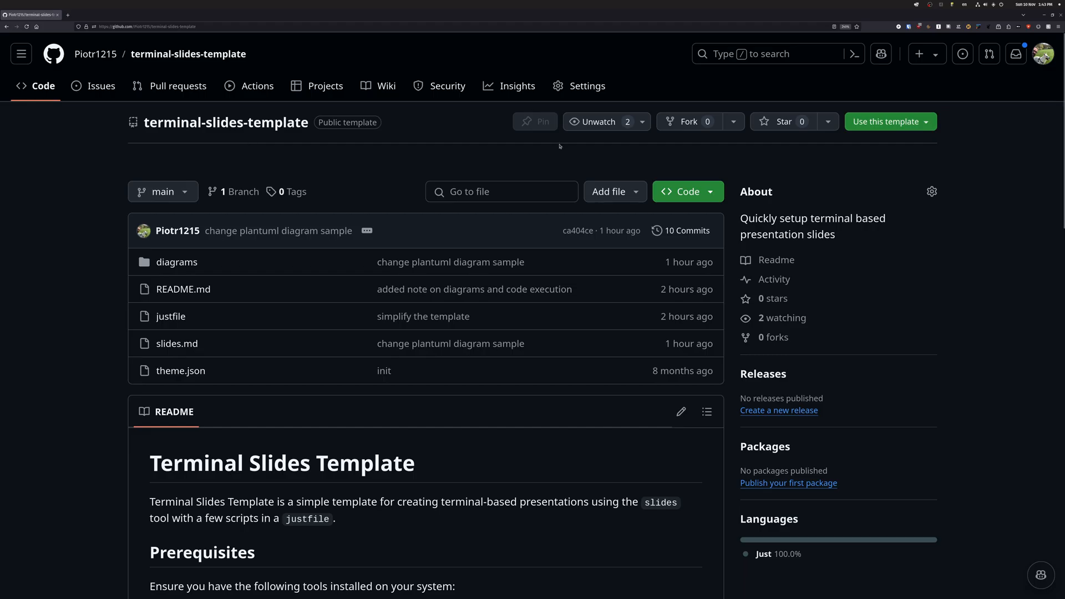
{"action": "mouse_move", "coordinate": [295, 263]}
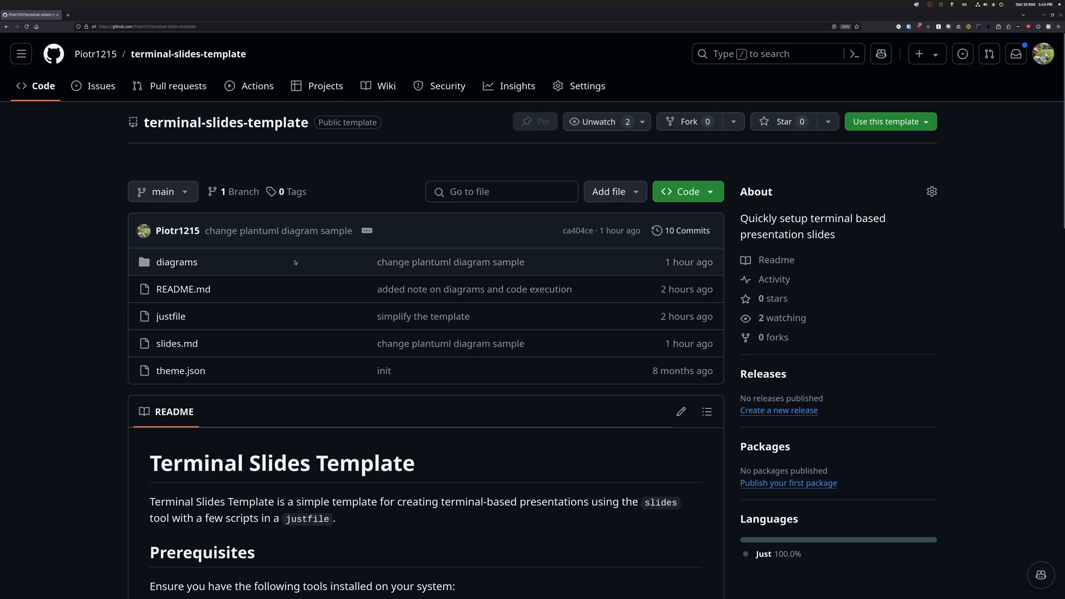
{"action": "scroll", "scroll_direction": "down", "scroll_amount": 3}
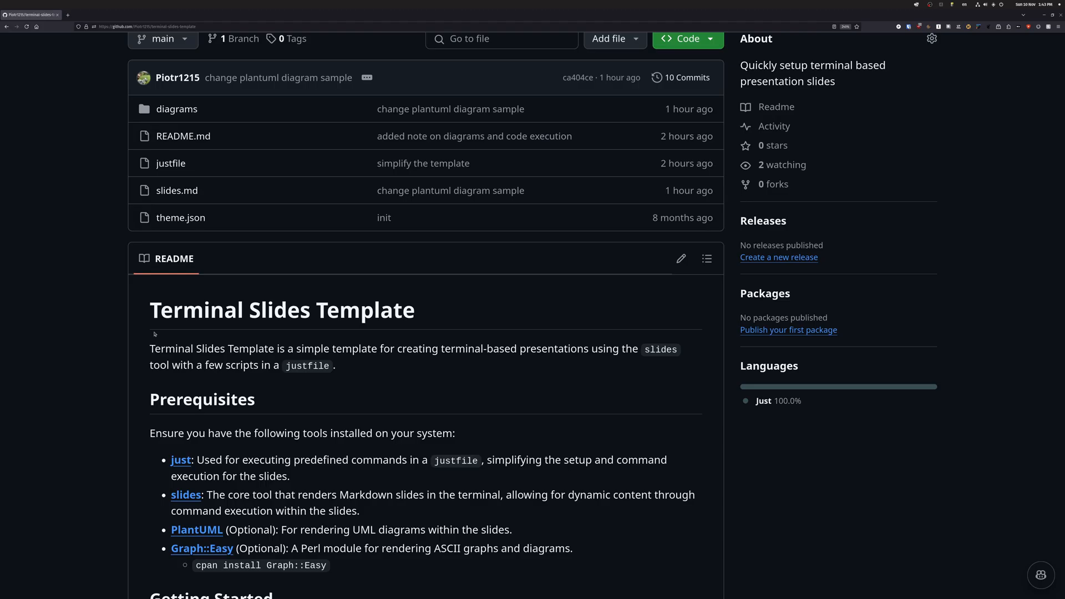
{"action": "scroll", "scroll_direction": "down", "scroll_amount": 3}
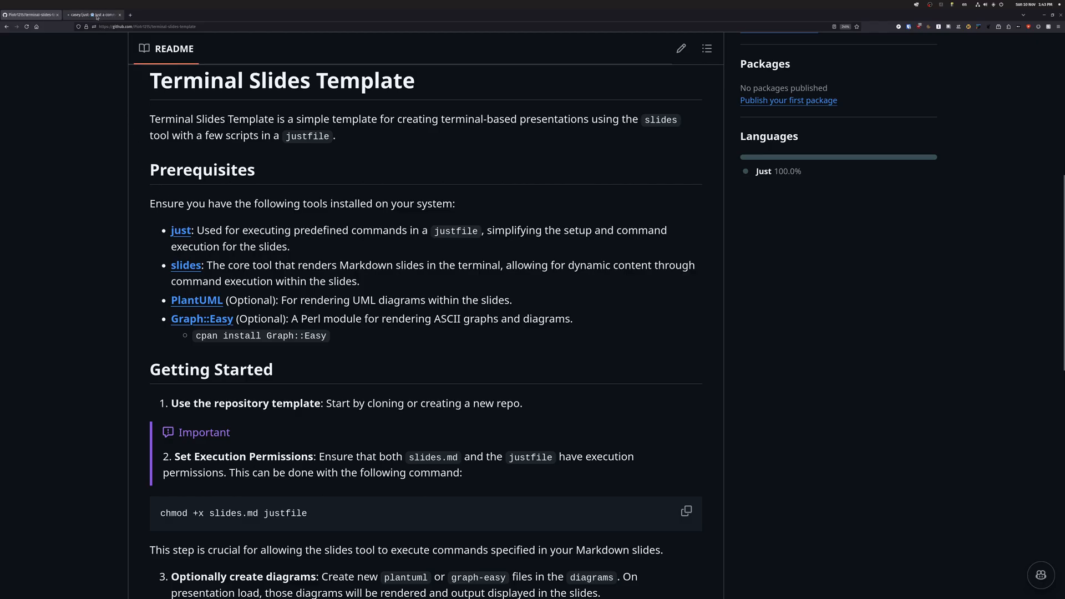
{"action": "left_click", "coordinate": [92, 14]}
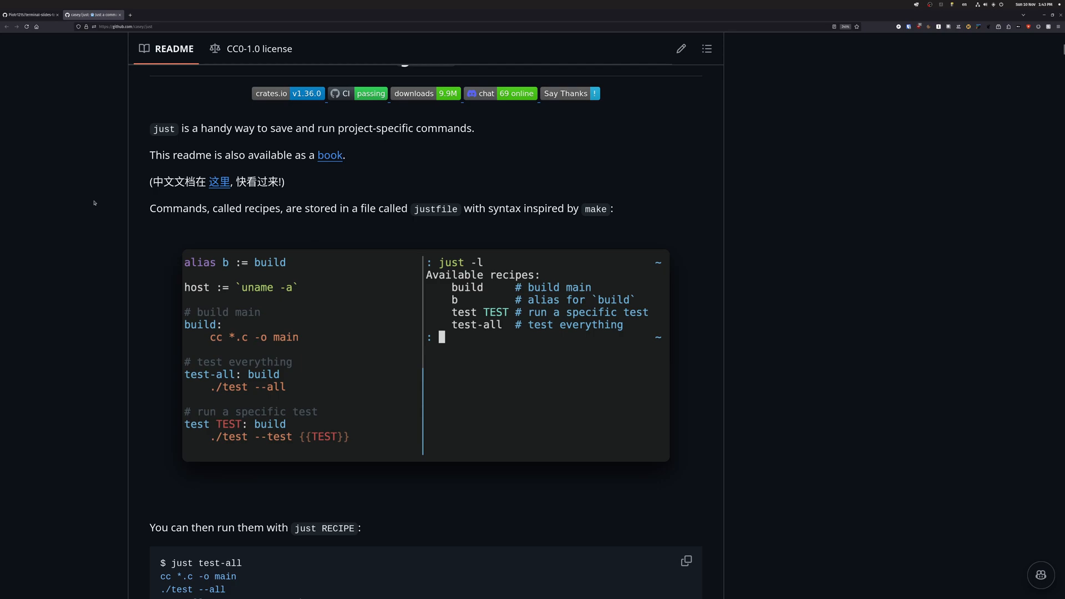
{"action": "scroll", "scroll_direction": "up", "scroll_amount": 3}
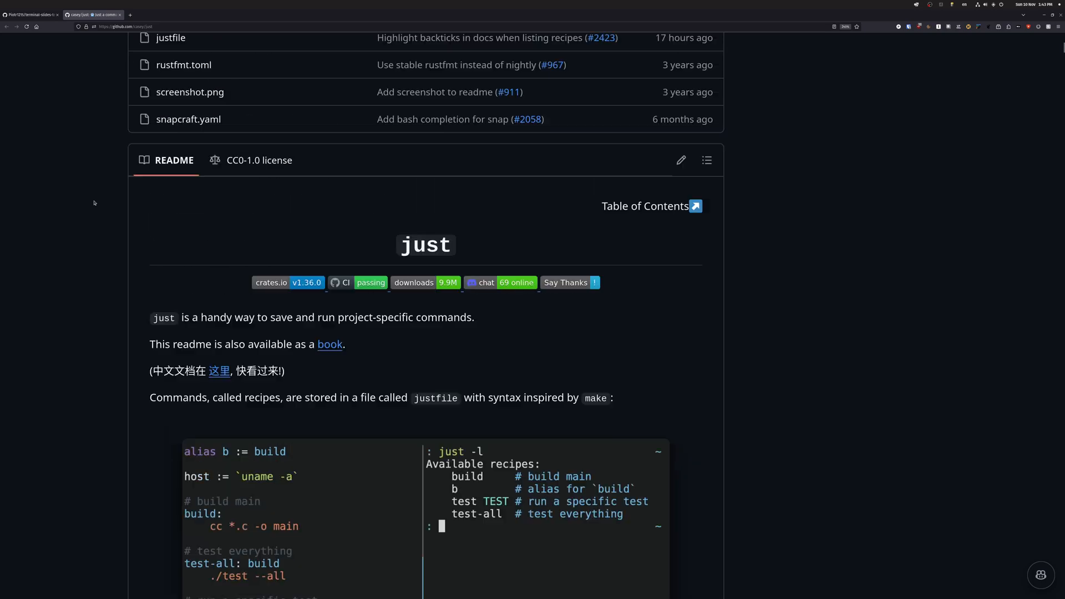
{"action": "scroll", "scroll_direction": "up", "scroll_amount": 3}
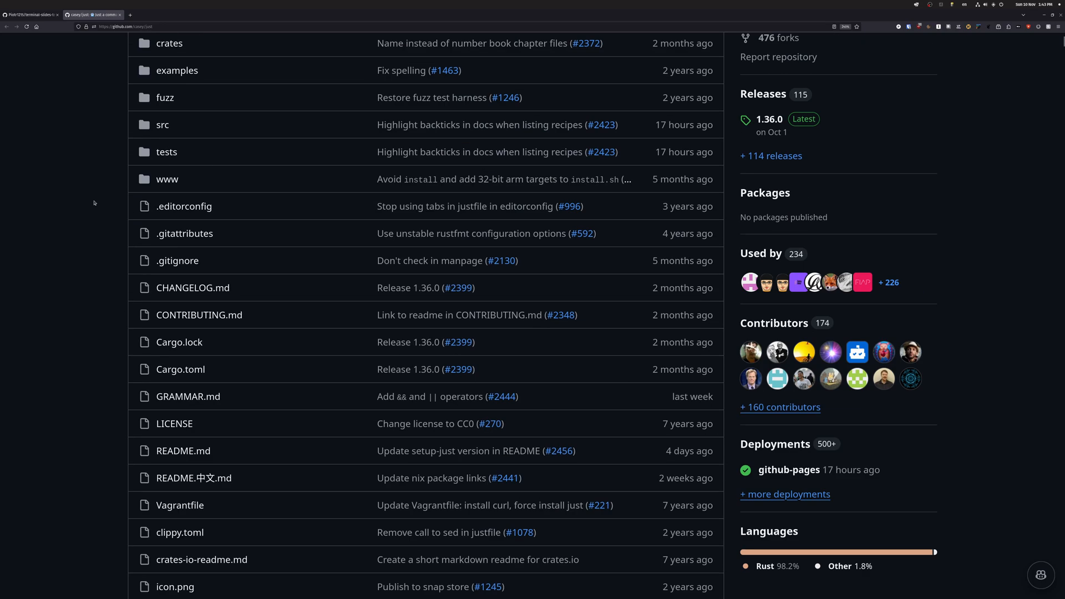
{"action": "left_click", "coordinate": [31, 15]}
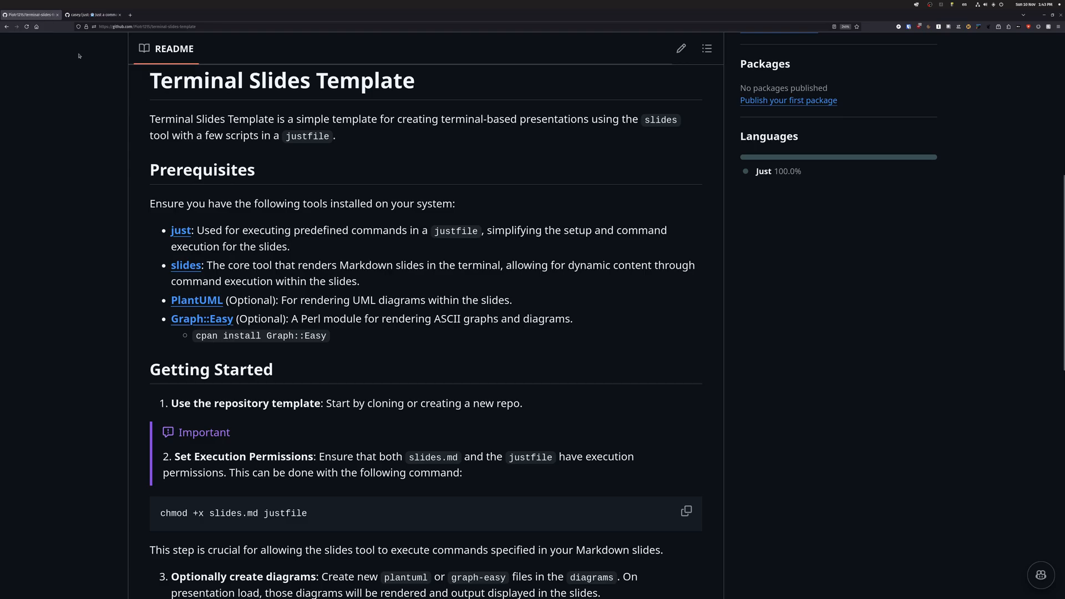
{"action": "mouse_move", "coordinate": [111, 102]}
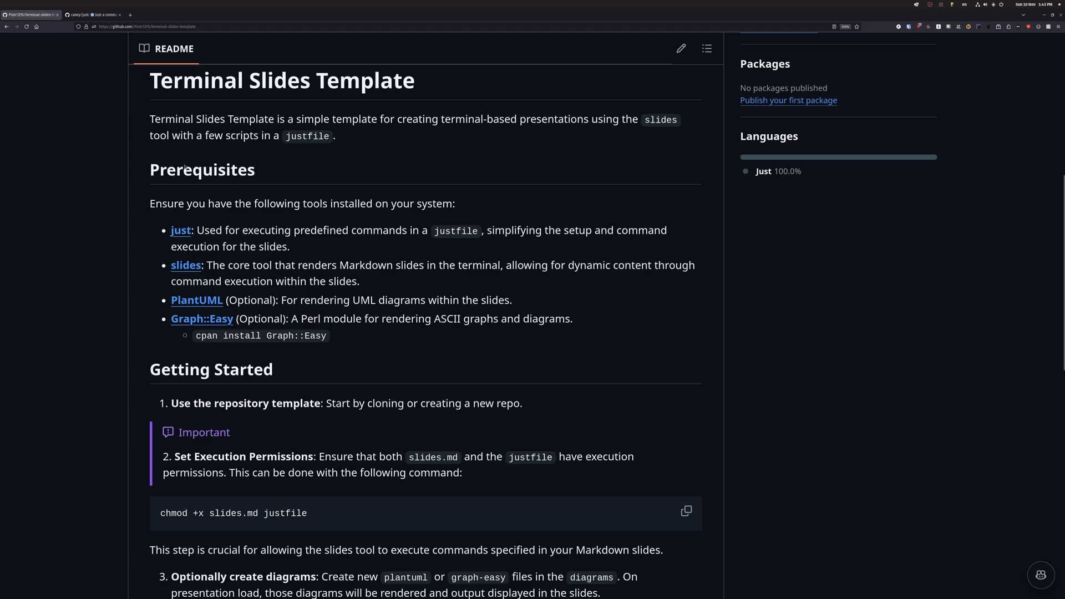
{"action": "mouse_move", "coordinate": [184, 266]}
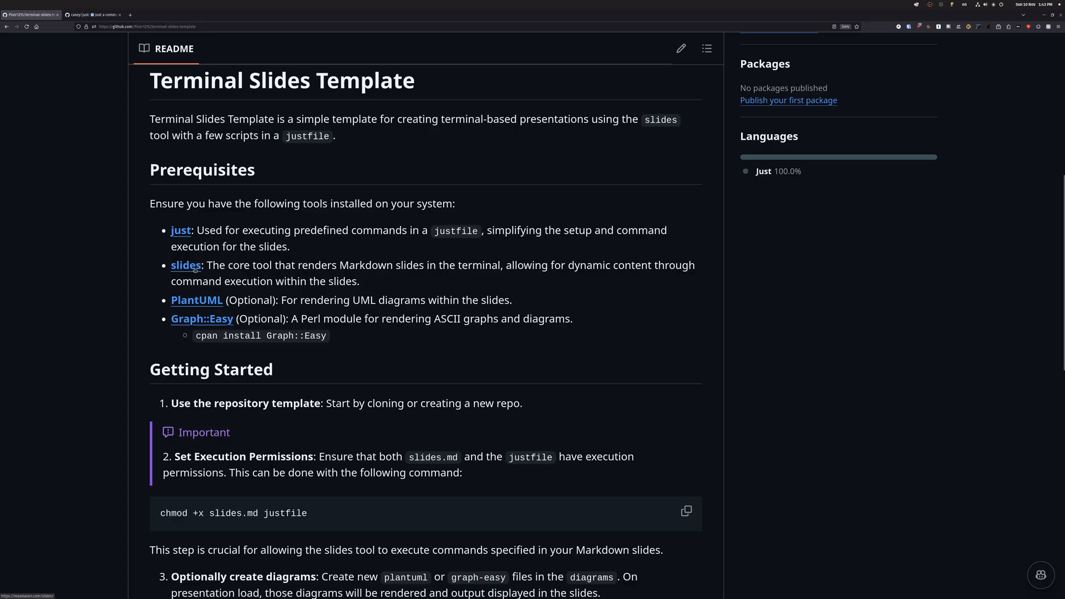
Open maaslalani.com/slides and read its usage, configuration and SSH sections
{"action": "left_click", "coordinate": [185, 265]}
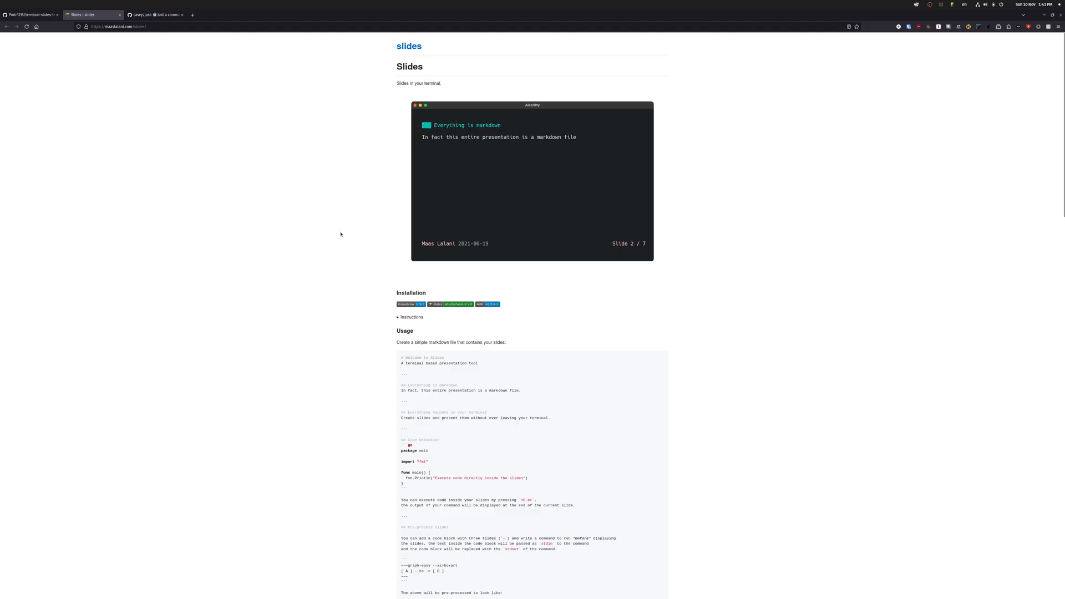
{"action": "scroll", "scroll_direction": "down", "scroll_amount": 3}
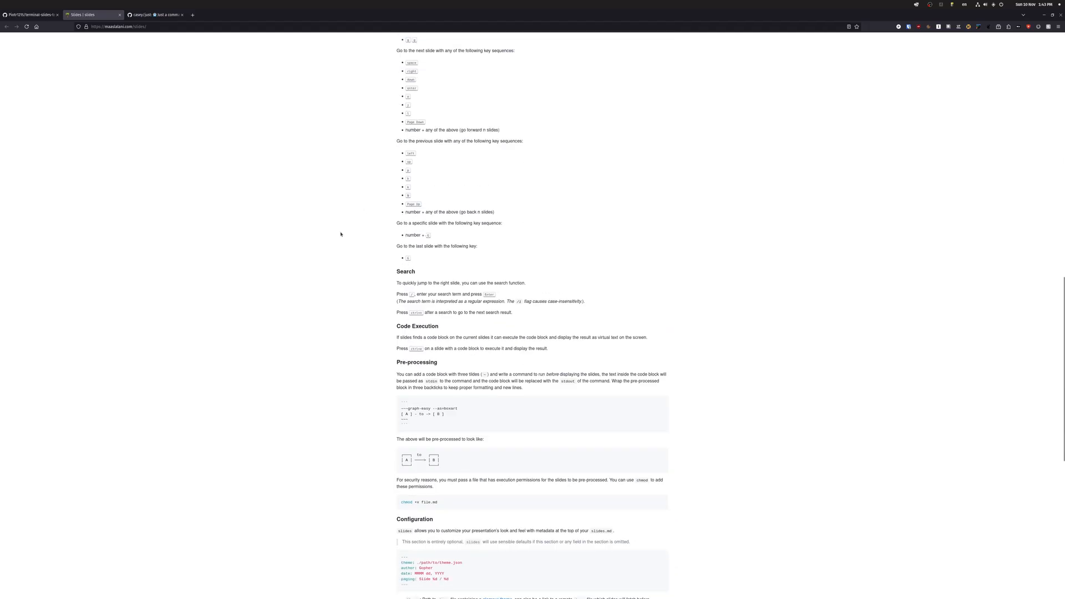
{"action": "scroll", "scroll_direction": "down", "scroll_amount": 3}
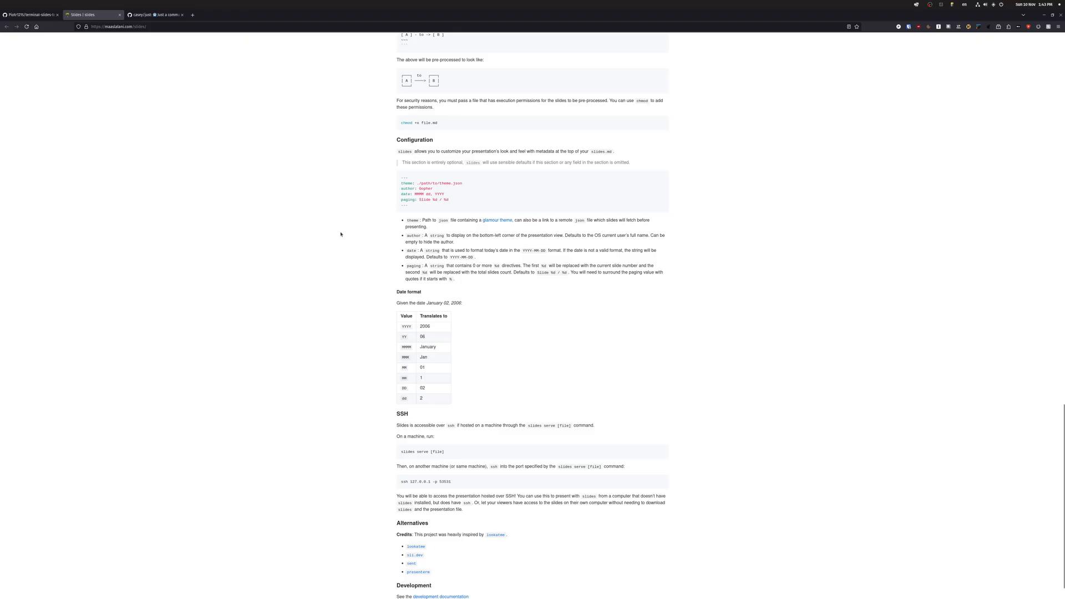
{"action": "scroll", "scroll_direction": "down", "scroll_amount": 3}
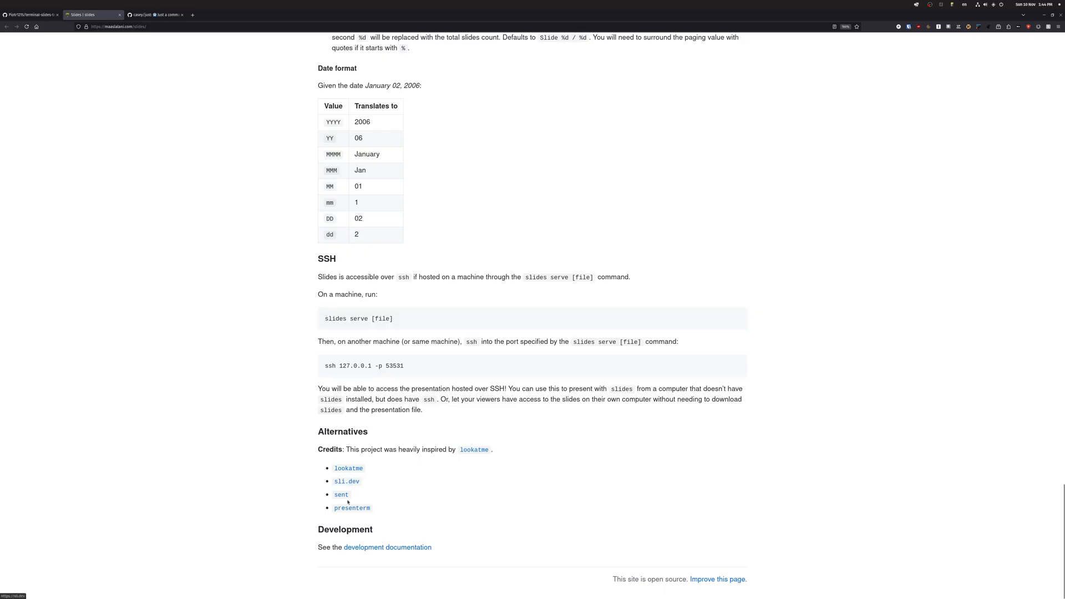
{"action": "mouse_move", "coordinate": [346, 481]}
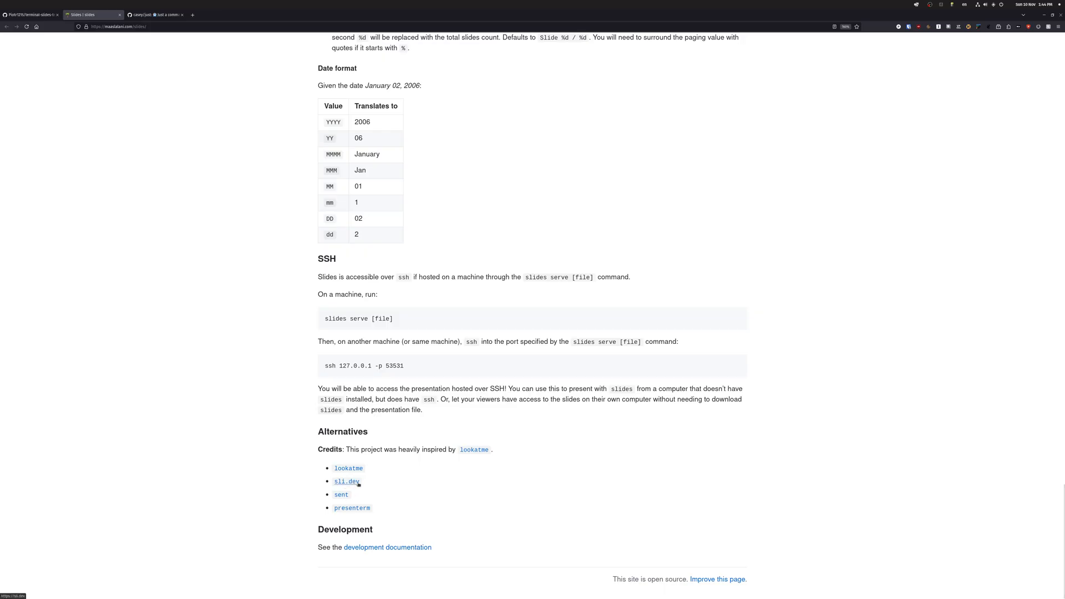
{"action": "mouse_move", "coordinate": [664, 204]}
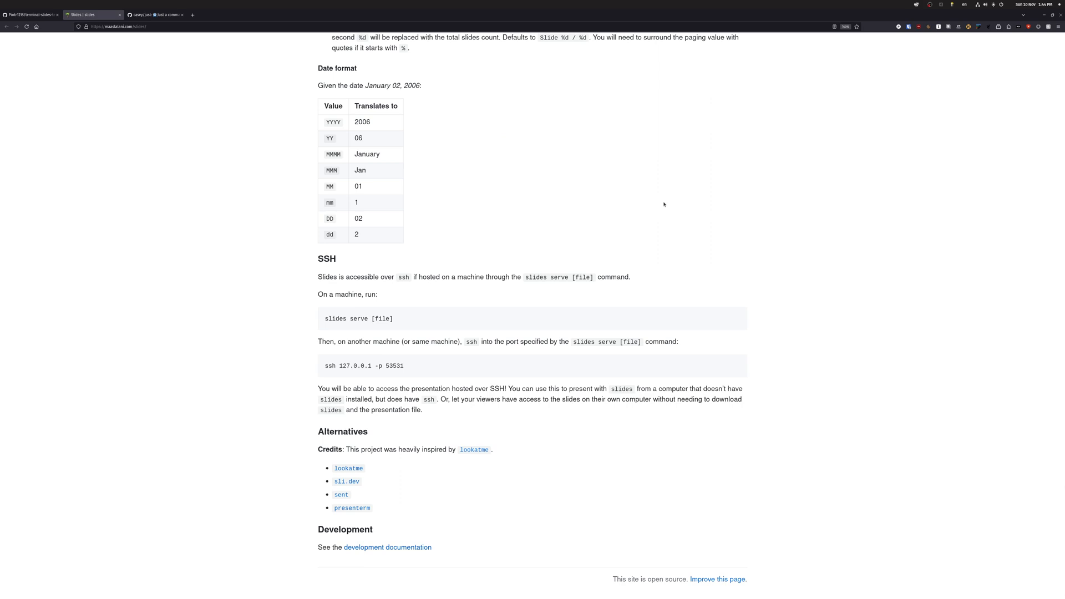
{"action": "mouse_move", "coordinate": [596, 246]}
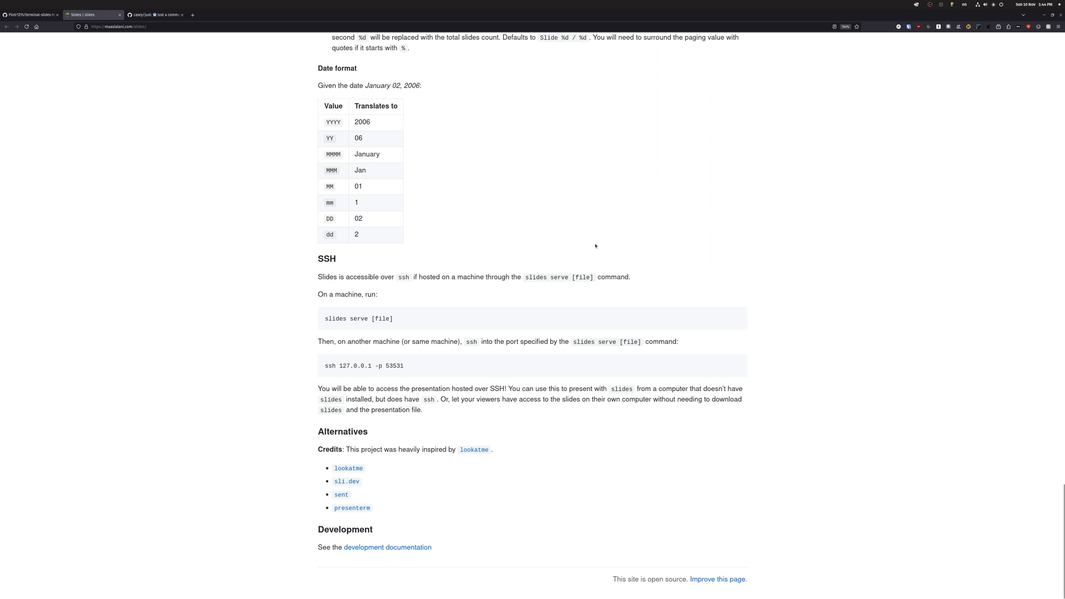
{"action": "scroll", "scroll_direction": "up", "scroll_amount": 3}
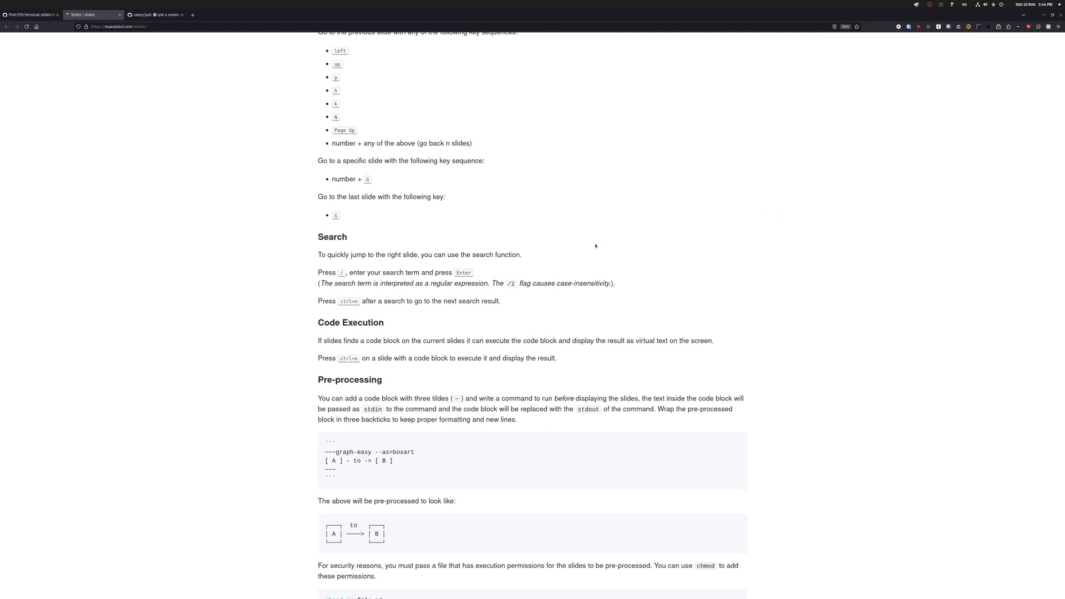
{"action": "scroll", "scroll_direction": "up", "scroll_amount": 3}
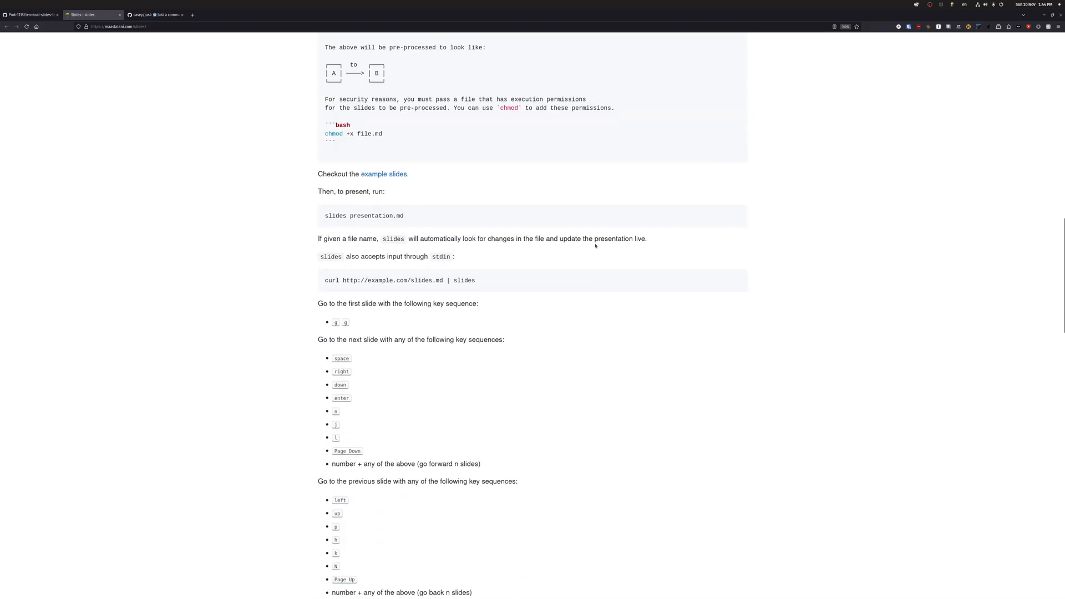
{"action": "scroll", "scroll_direction": "up", "scroll_amount": 3}
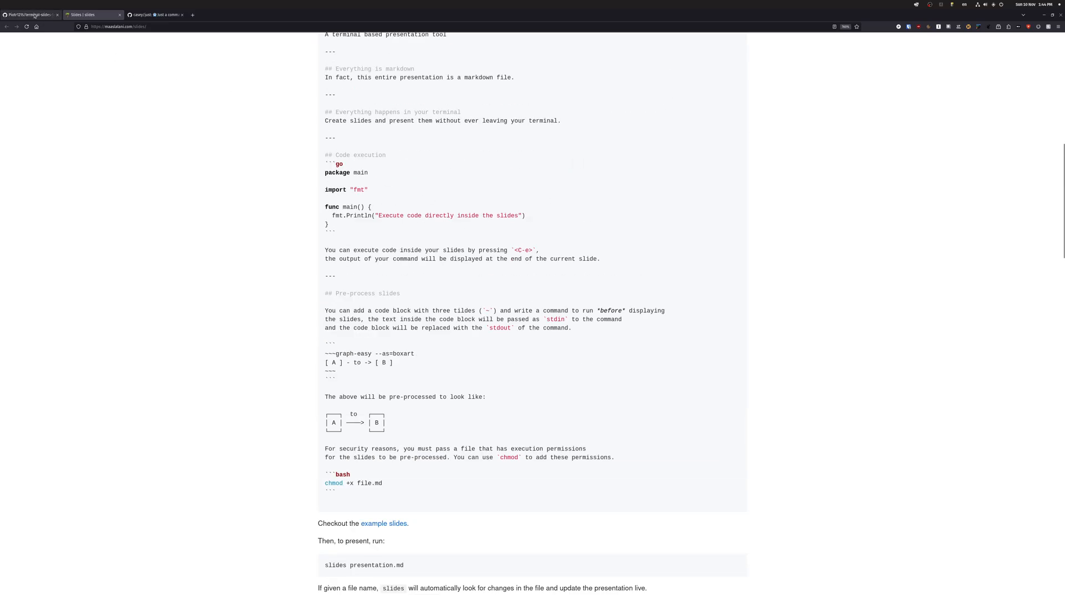
Return to the first tab showing the Terminal Slides Template README
{"action": "left_click", "coordinate": [31, 14]}
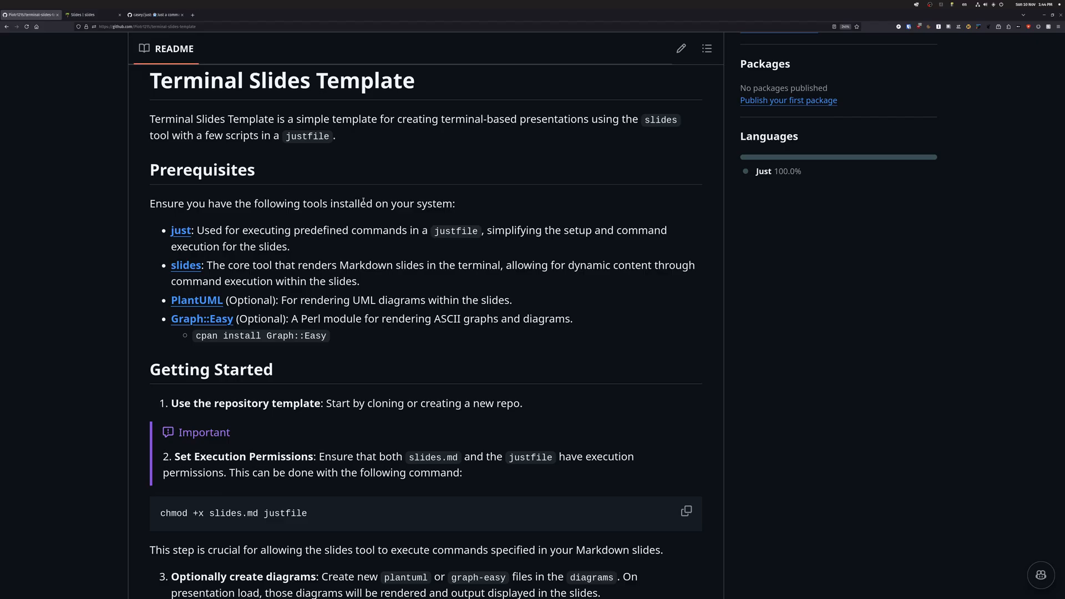
{"action": "mouse_move", "coordinate": [201, 357]}
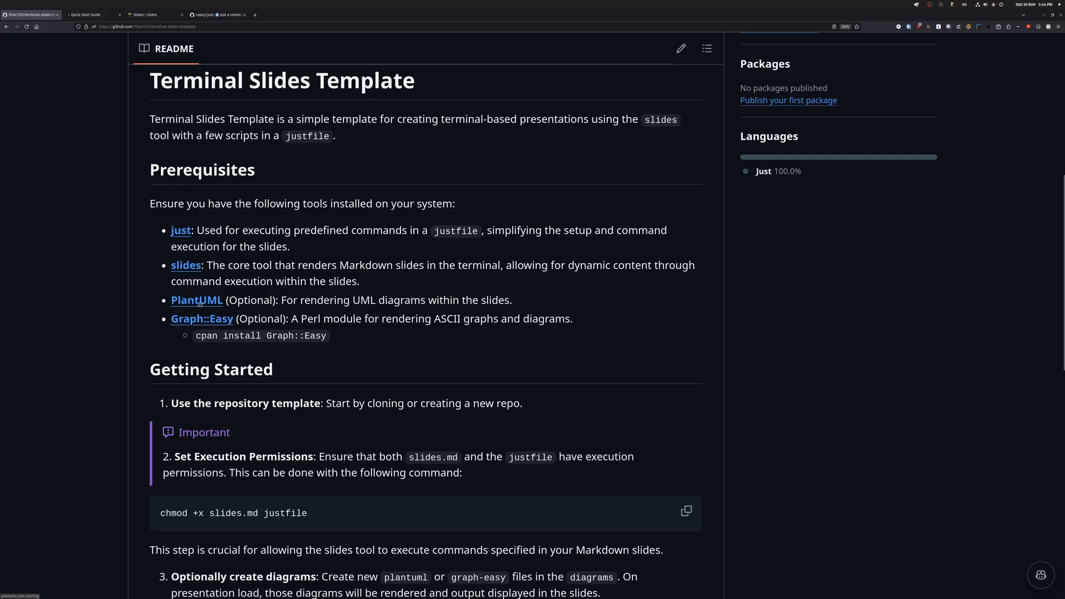
Look over the PlantUML diagram-overview page, then go back to the template README tab
{"action": "left_click", "coordinate": [88, 15]}
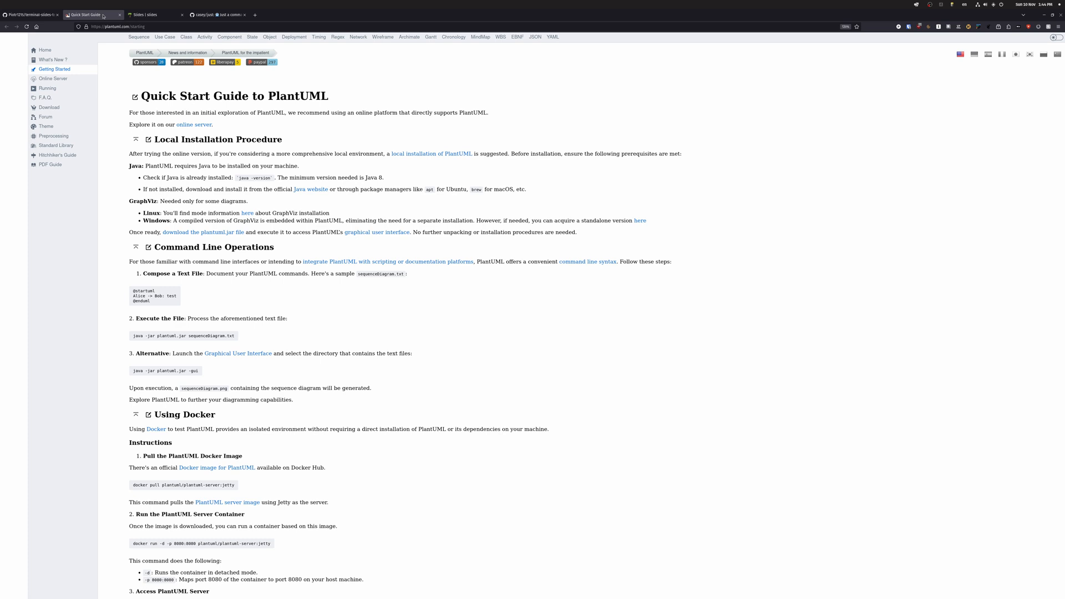
{"action": "mouse_move", "coordinate": [45, 49]}
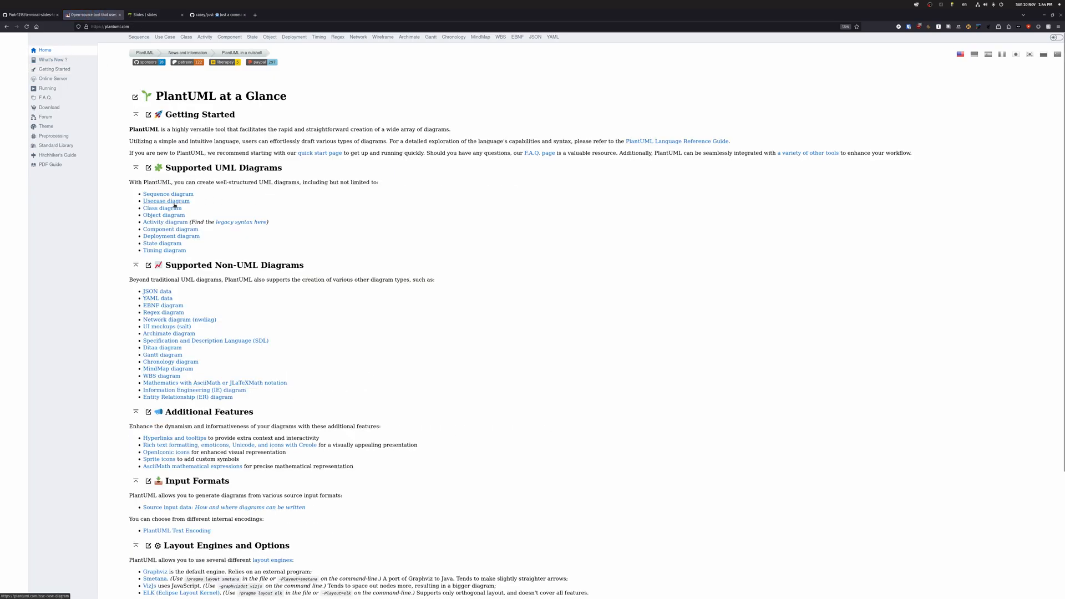
{"action": "scroll", "scroll_direction": "down", "scroll_amount": 3}
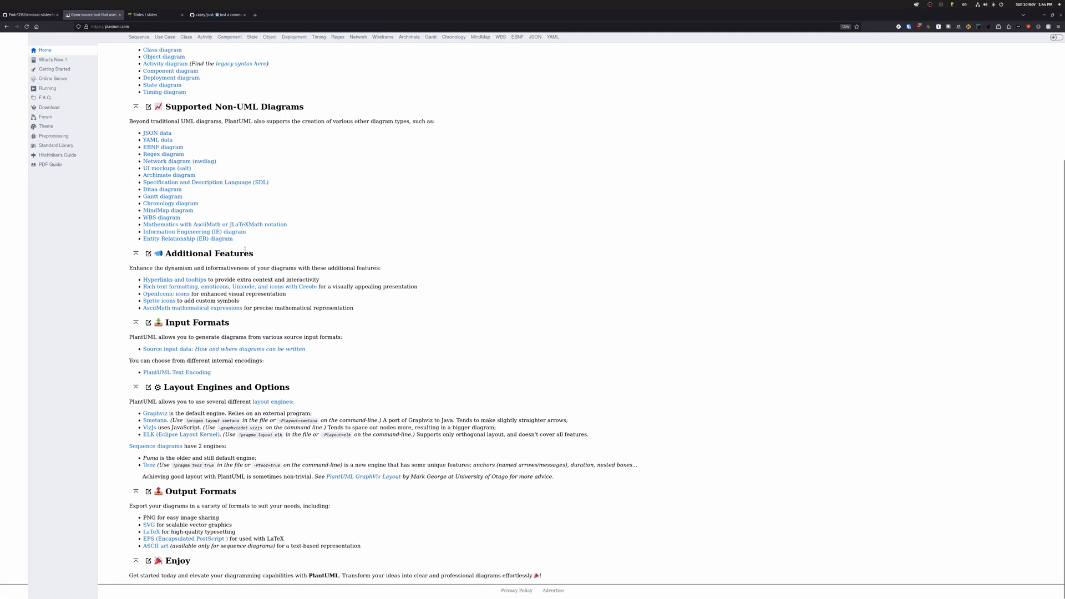
{"action": "scroll", "scroll_direction": "up", "scroll_amount": 3}
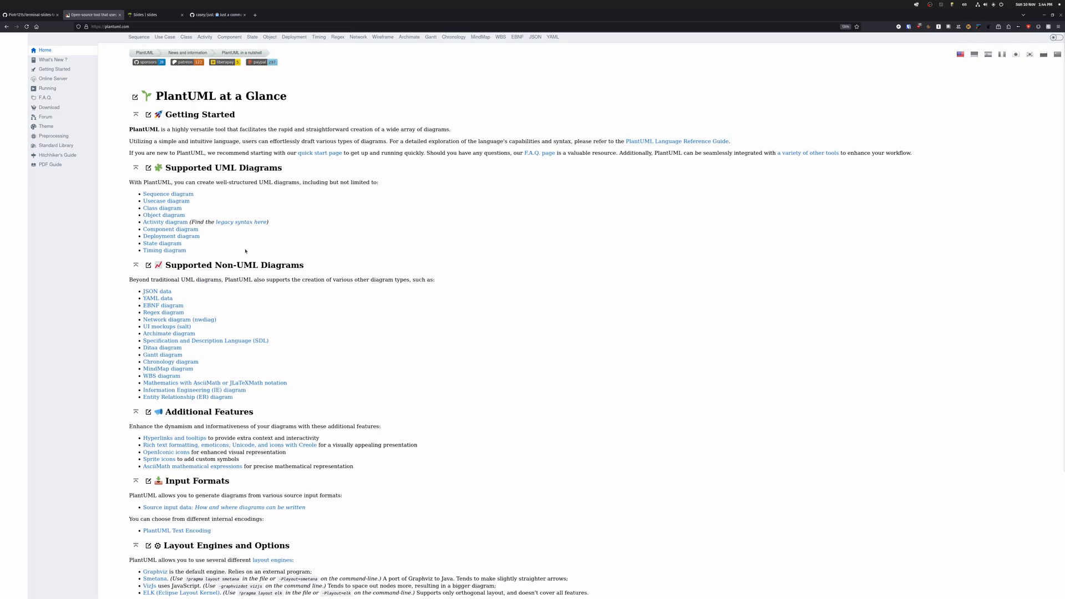
{"action": "left_click", "coordinate": [30, 15]}
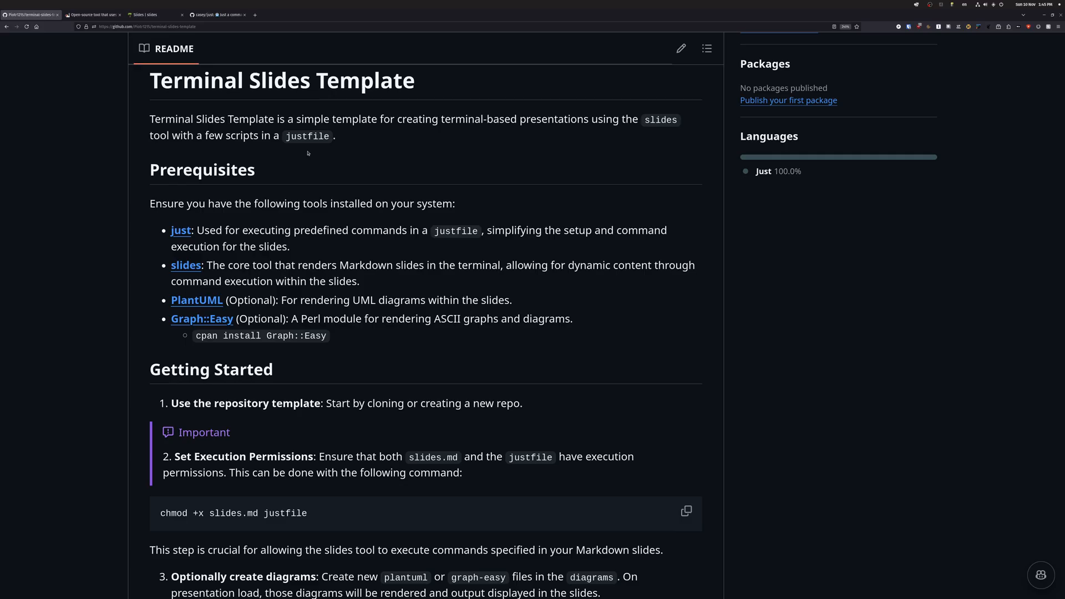
{"action": "mouse_move", "coordinate": [397, 234]}
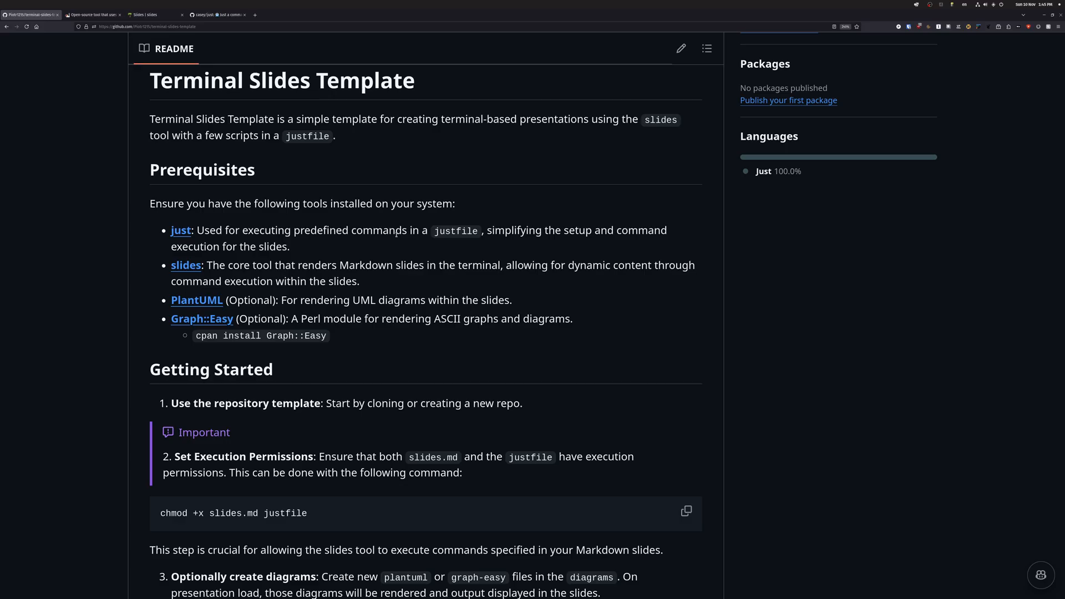
{"action": "mouse_move", "coordinate": [224, 324]}
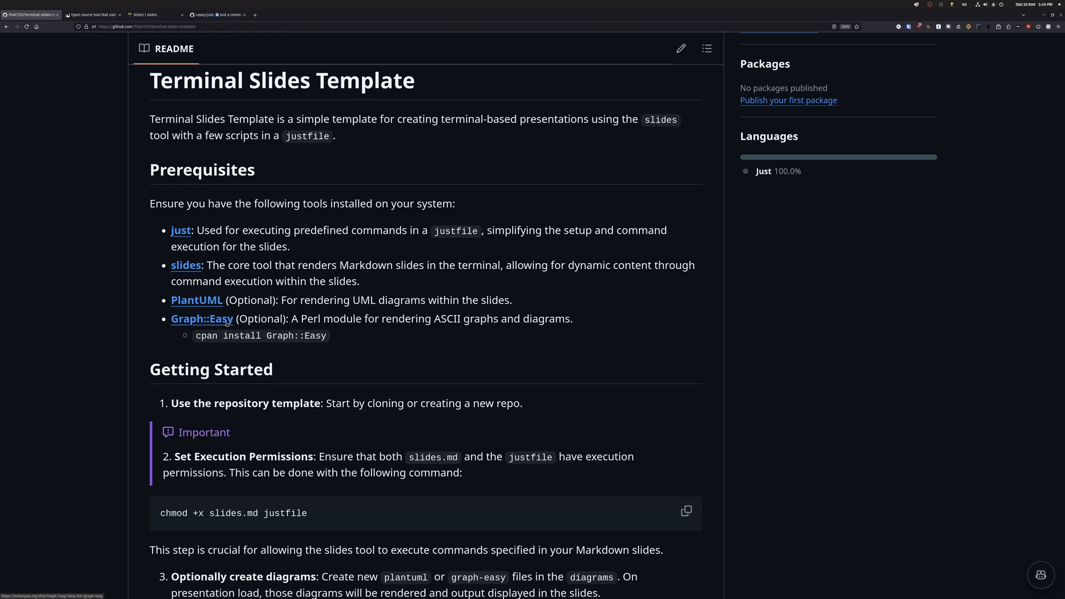
{"action": "scroll", "scroll_direction": "down", "scroll_amount": 3}
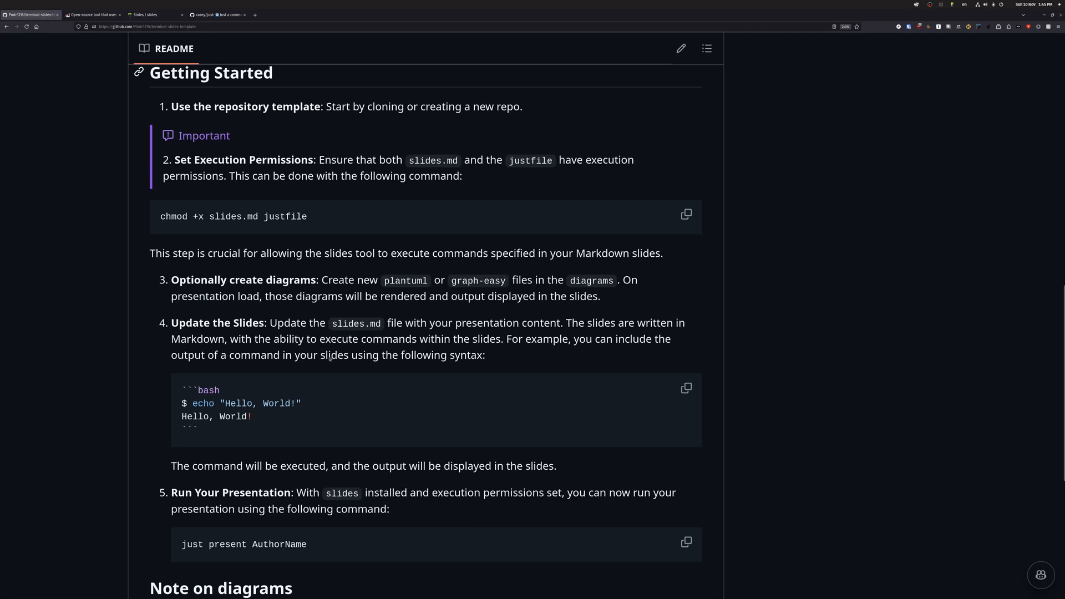
{"action": "scroll", "scroll_direction": "up", "scroll_amount": 3}
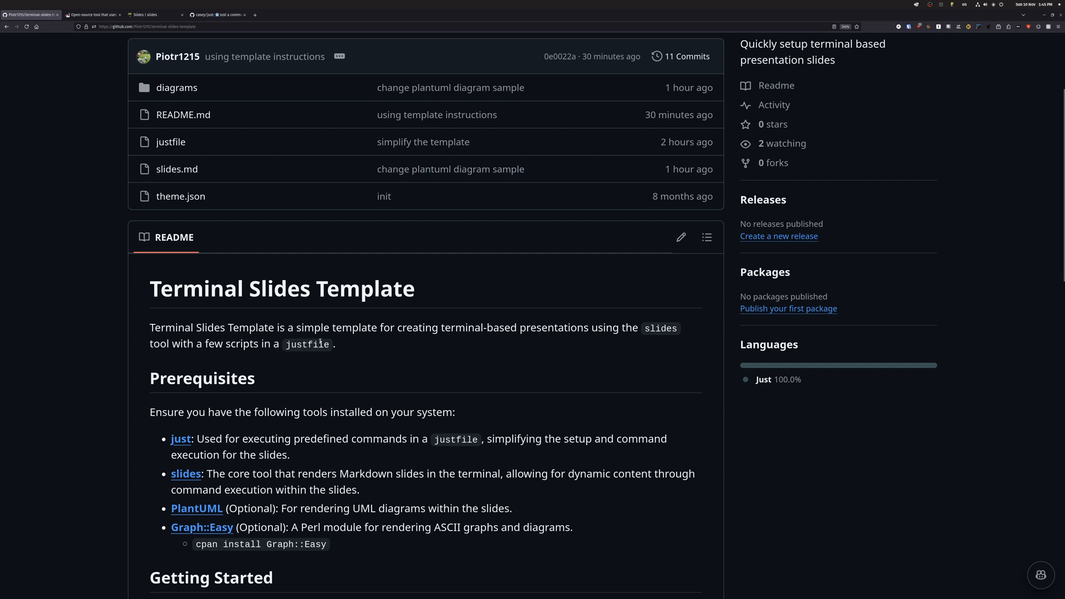
{"action": "scroll", "scroll_direction": "down", "scroll_amount": 3}
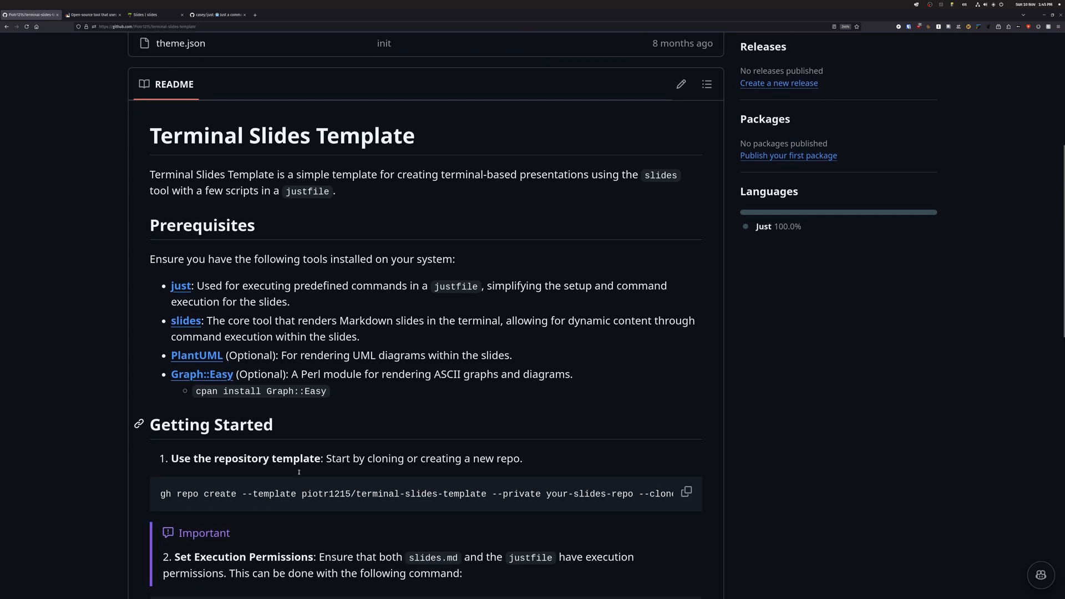
{"action": "mouse_move", "coordinate": [323, 528]}
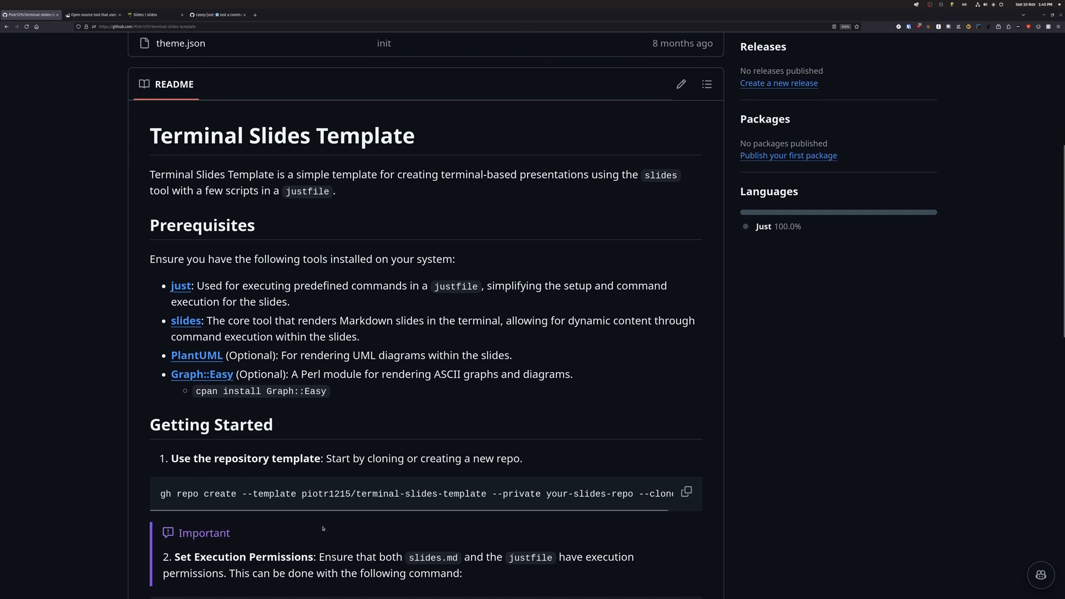
{"action": "scroll", "scroll_direction": "down", "scroll_amount": 3}
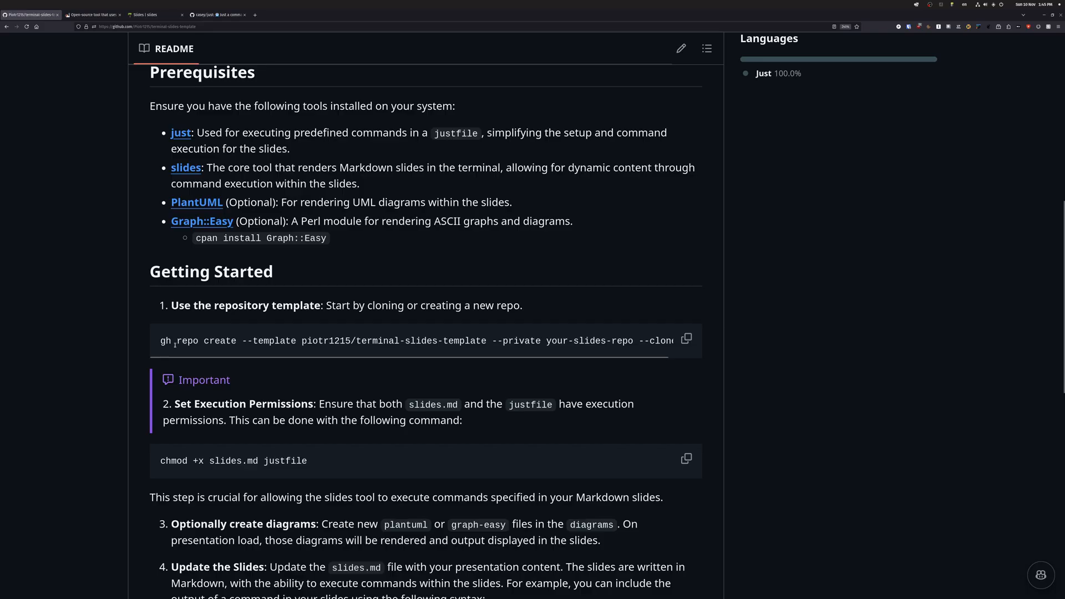
{"action": "double_click", "coordinate": [165, 340]}
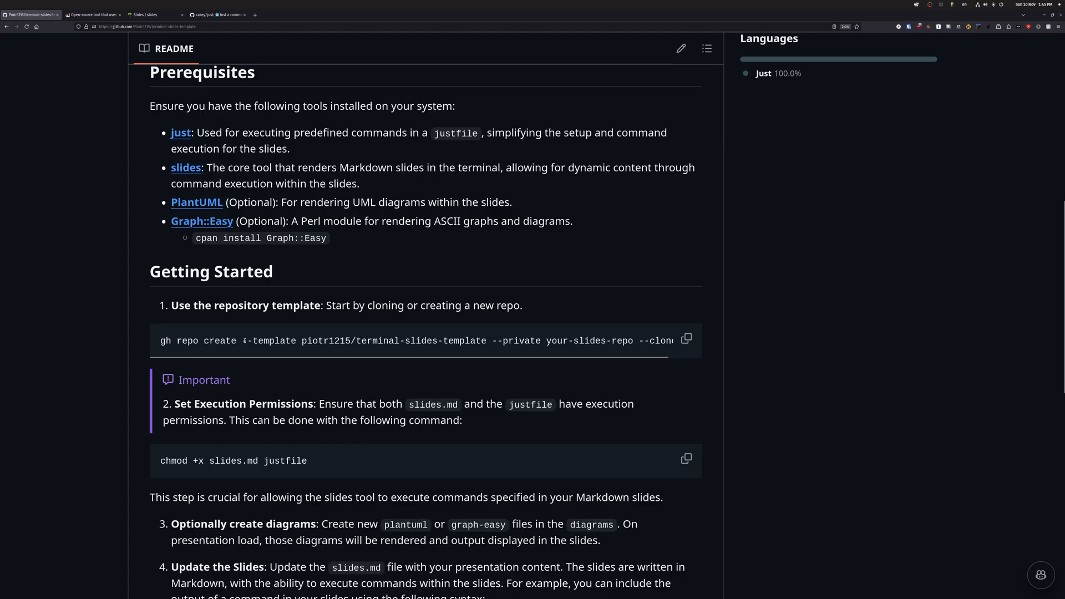
{"action": "double_click", "coordinate": [273, 340]}
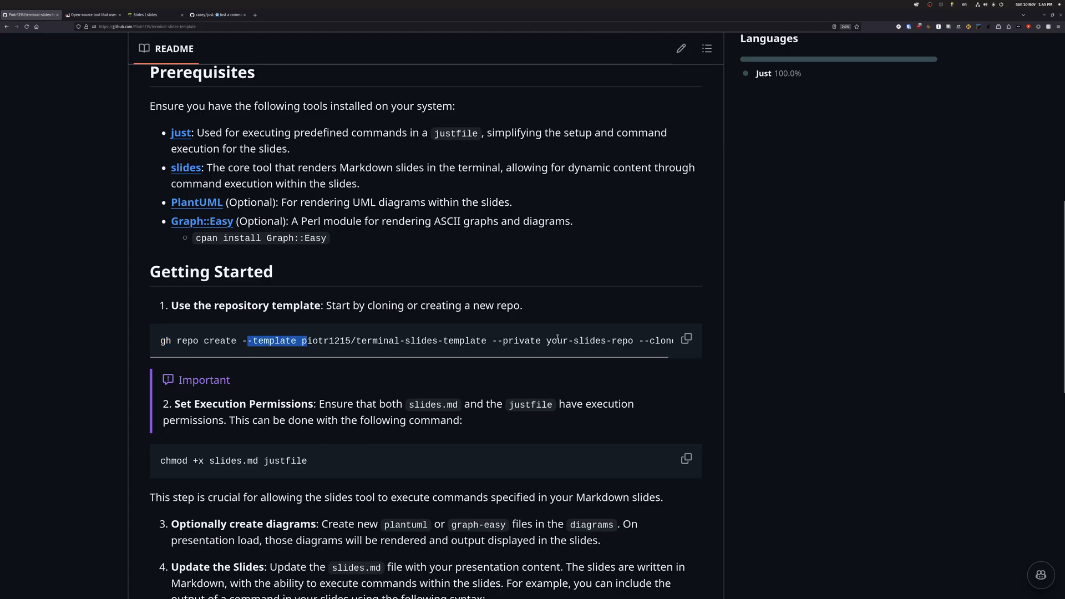
{"action": "double_click", "coordinate": [521, 340]}
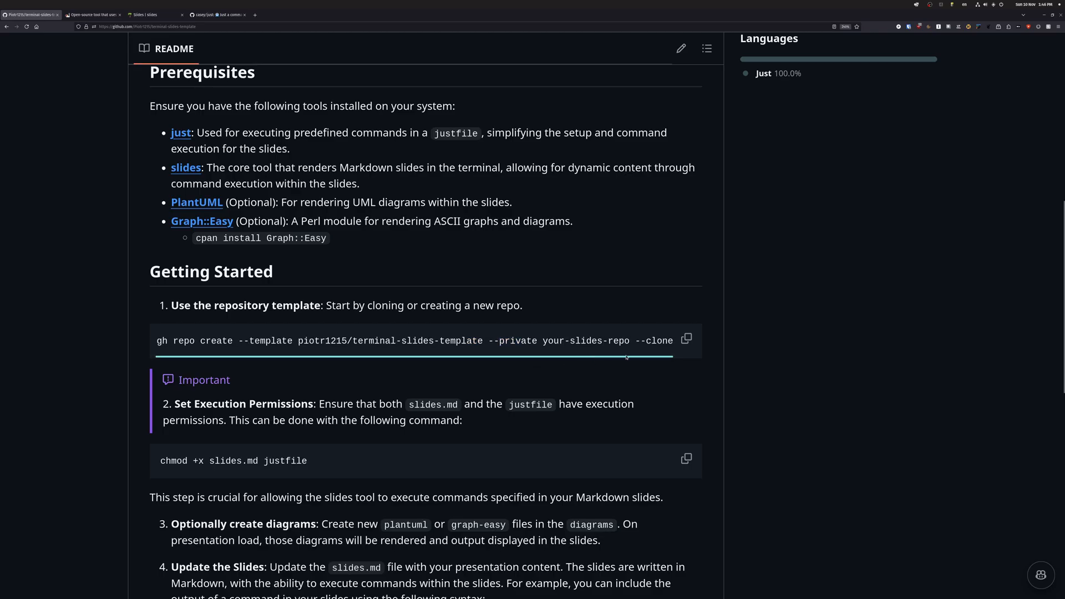
{"action": "double_click", "coordinate": [584, 340]}
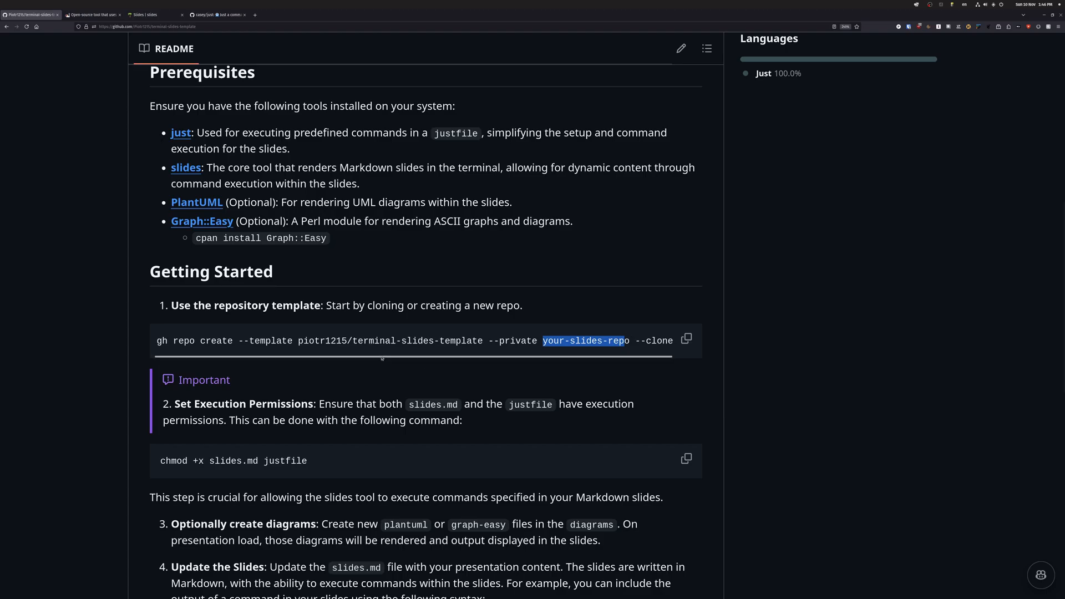
{"action": "mouse_move", "coordinate": [381, 359]}
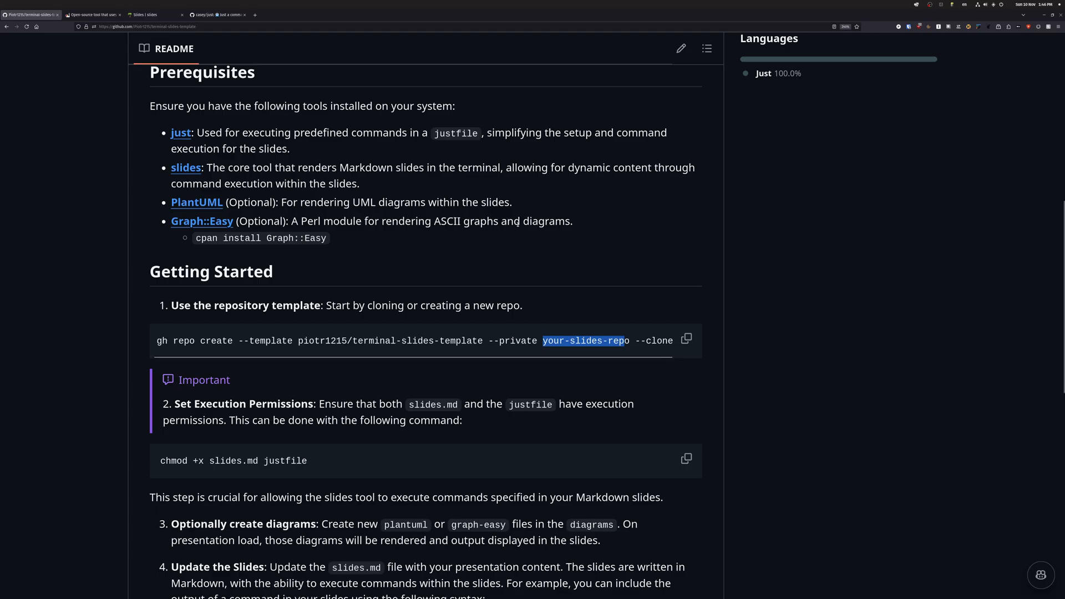
{"action": "scroll", "scroll_direction": "down", "scroll_amount": 3}
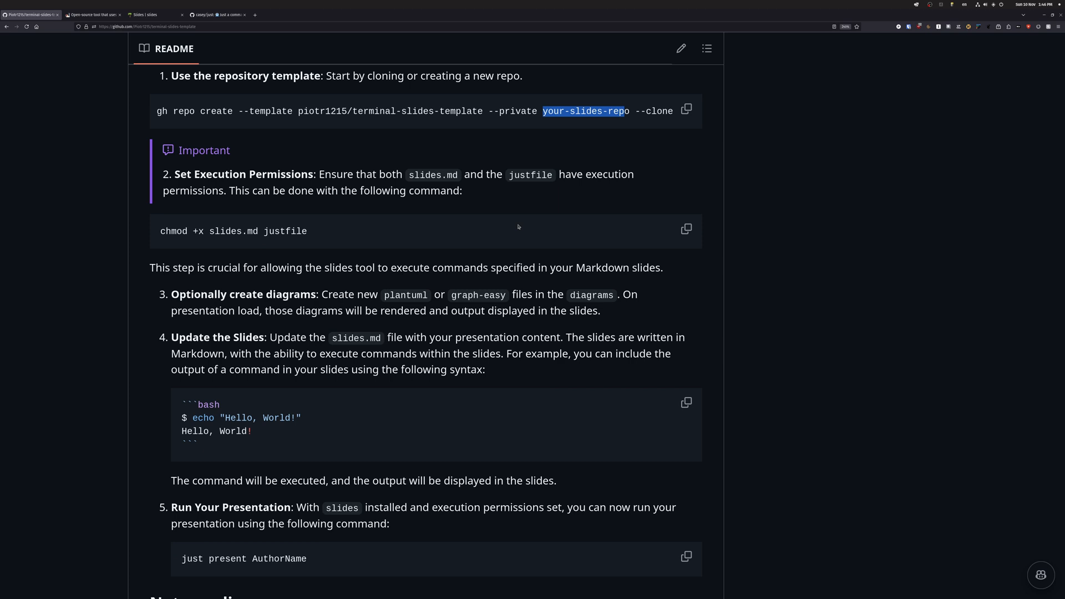
{"action": "mouse_move", "coordinate": [317, 231]}
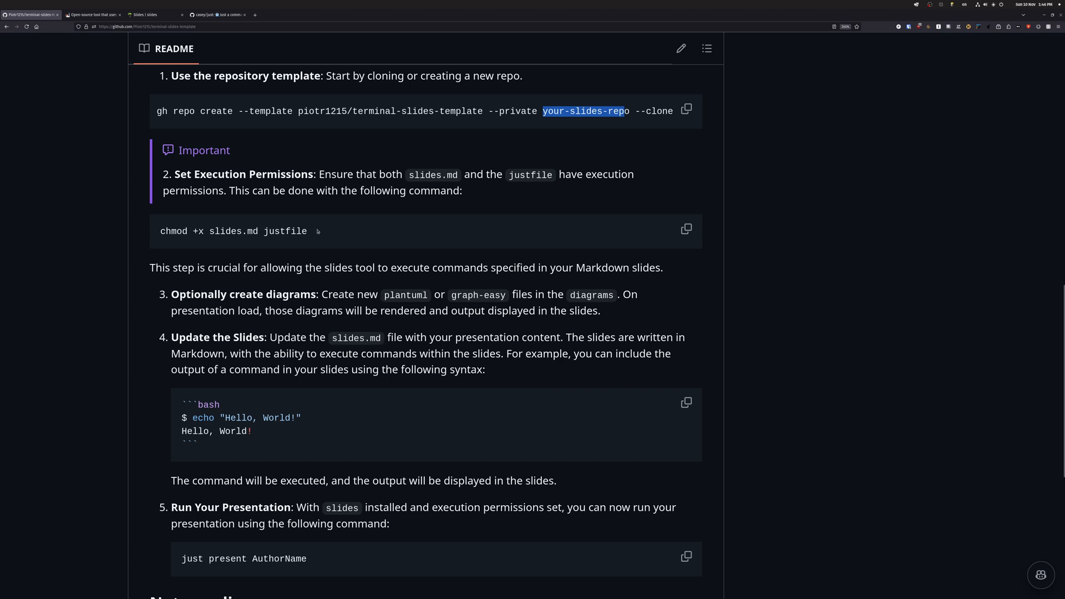
{"action": "mouse_move", "coordinate": [267, 228]}
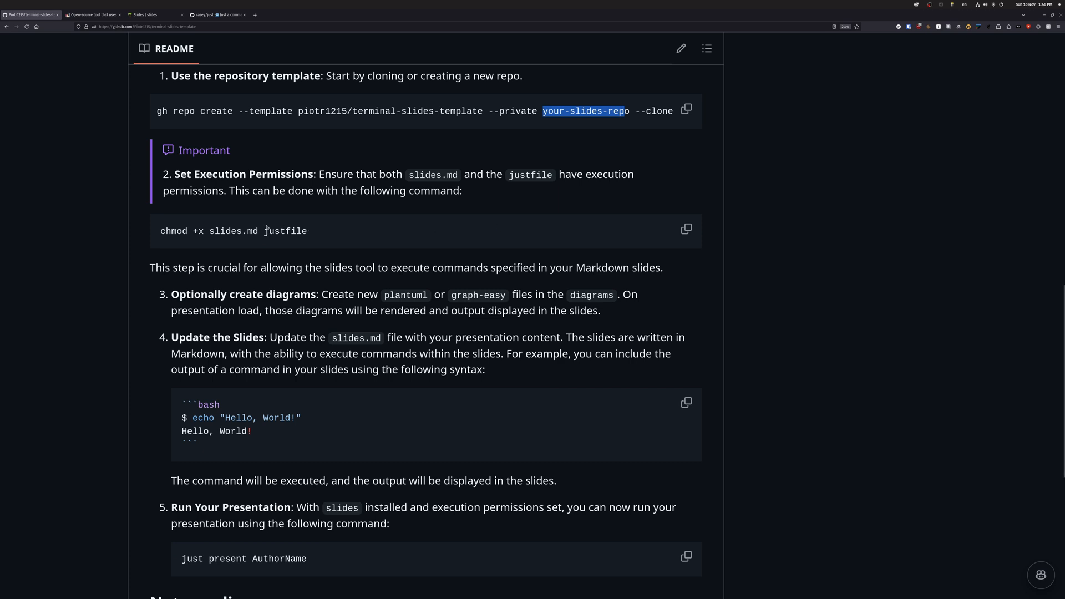
{"action": "double_click", "coordinate": [232, 231]}
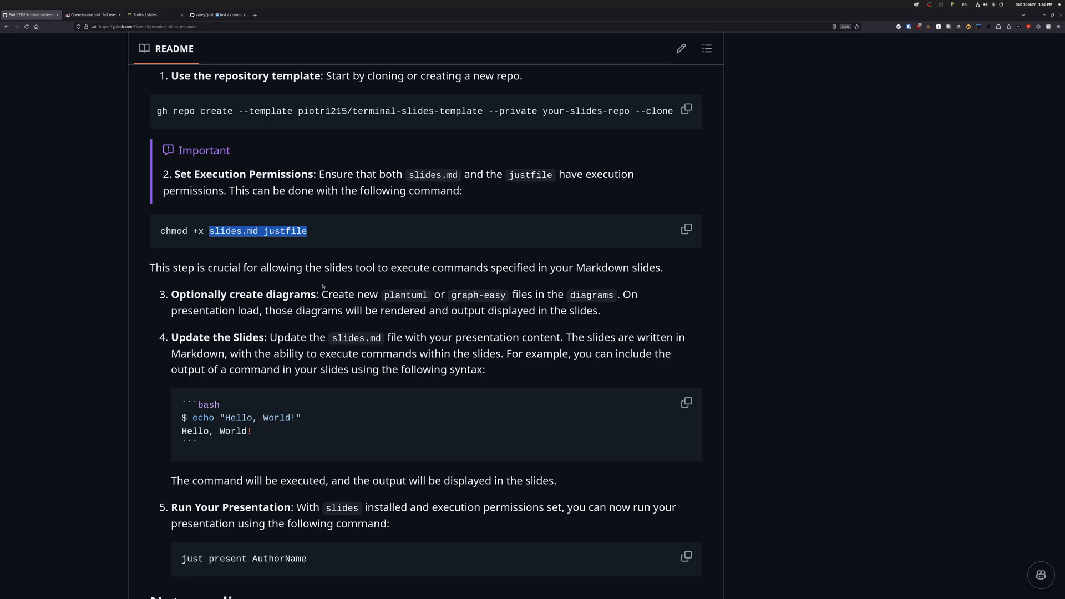
{"action": "scroll", "scroll_direction": "down", "scroll_amount": 3}
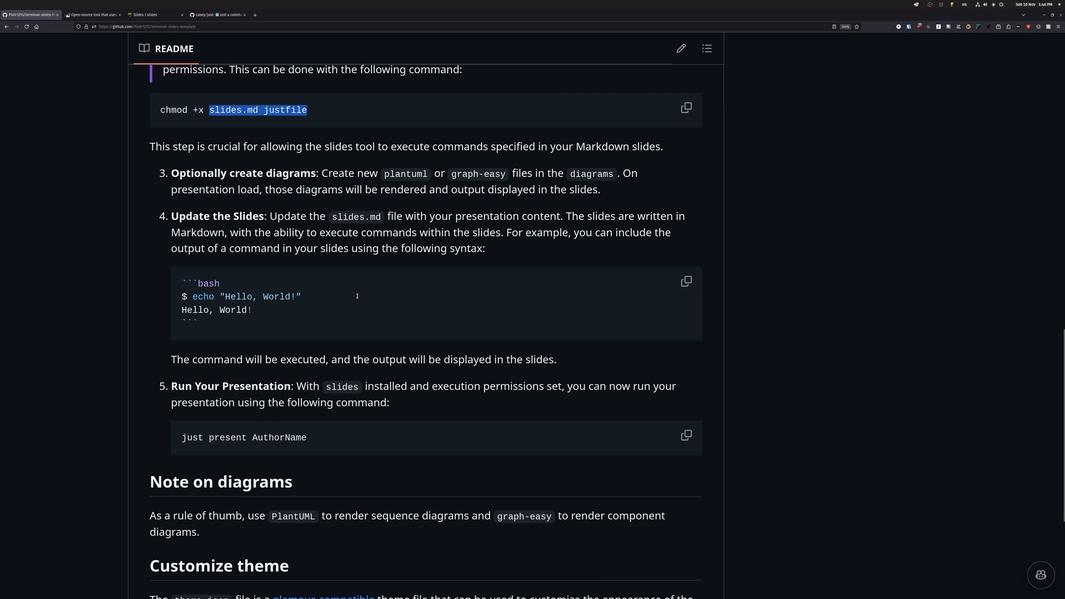
{"action": "scroll", "scroll_direction": "down", "scroll_amount": 3}
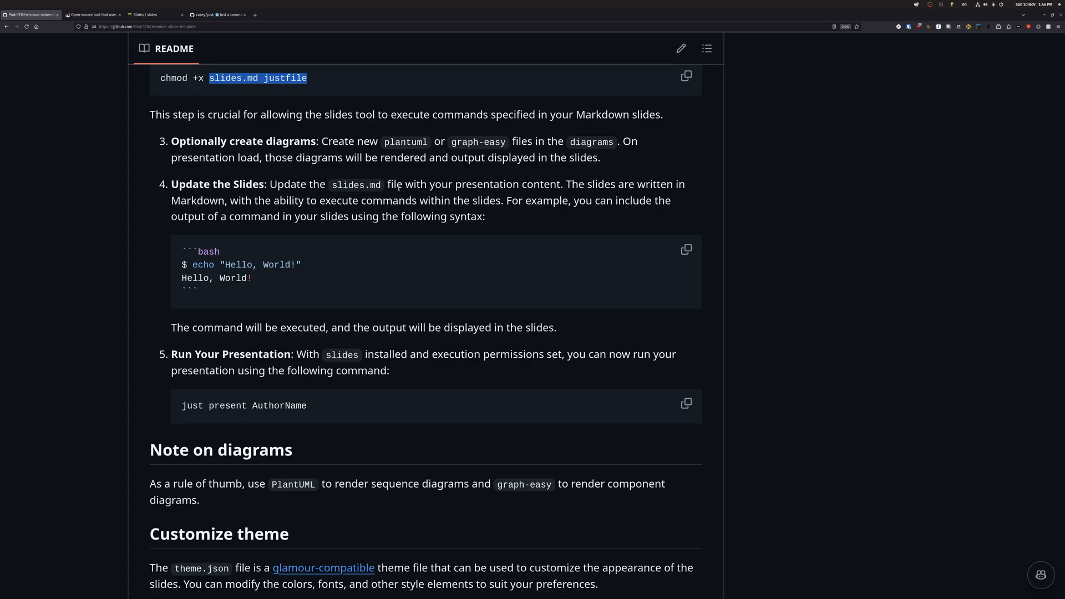
{"action": "scroll", "scroll_direction": "down", "scroll_amount": 3}
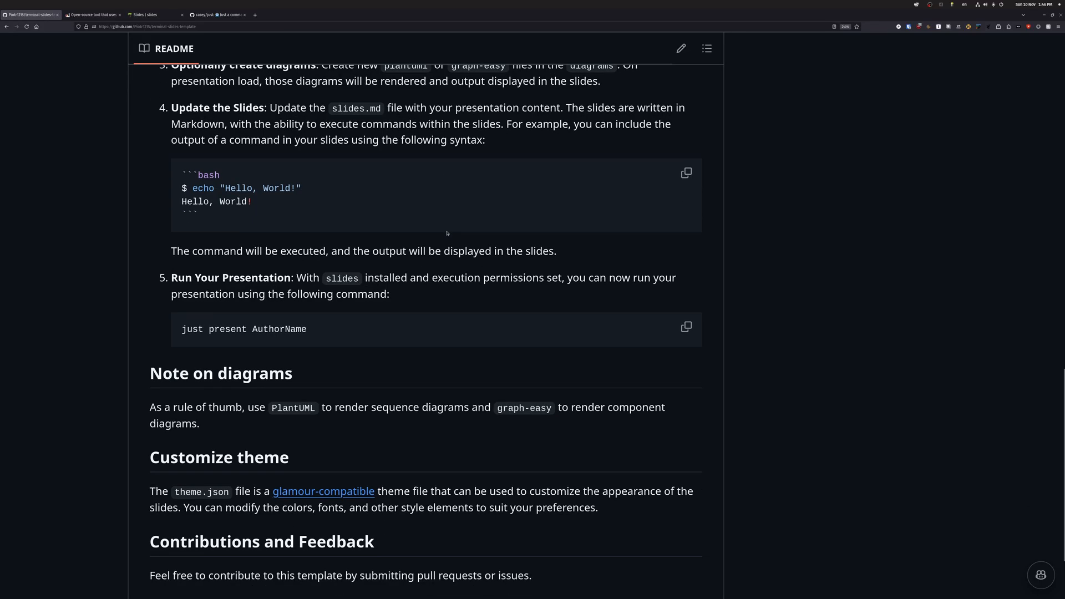
{"action": "scroll", "scroll_direction": "up", "scroll_amount": 3}
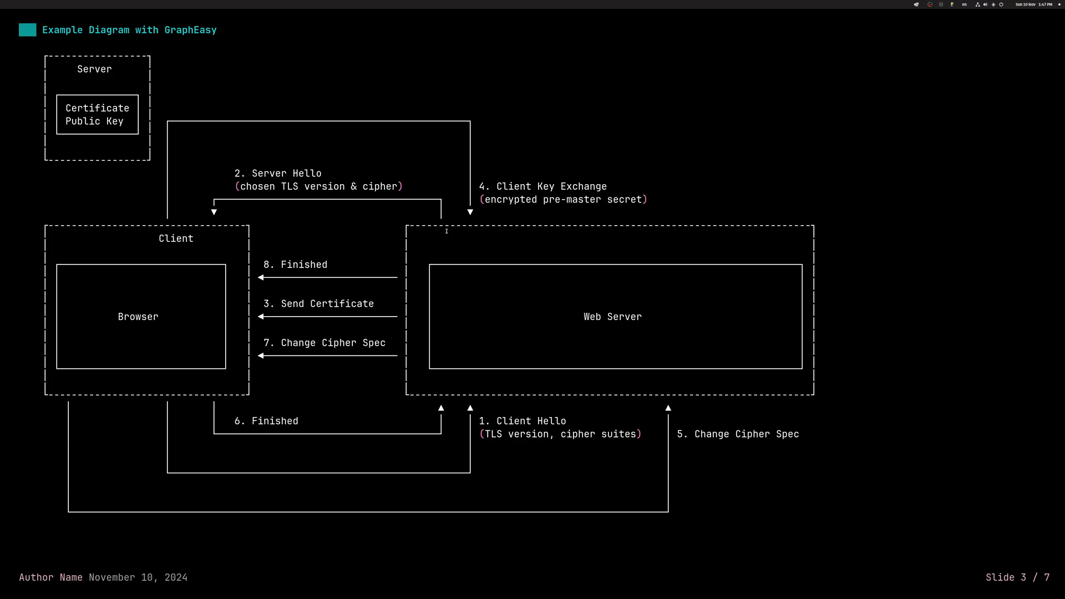
Advance past the PlantUML DNS diagram to slide 5 with the runnable code block
{"action": "key", "text": "Right"}
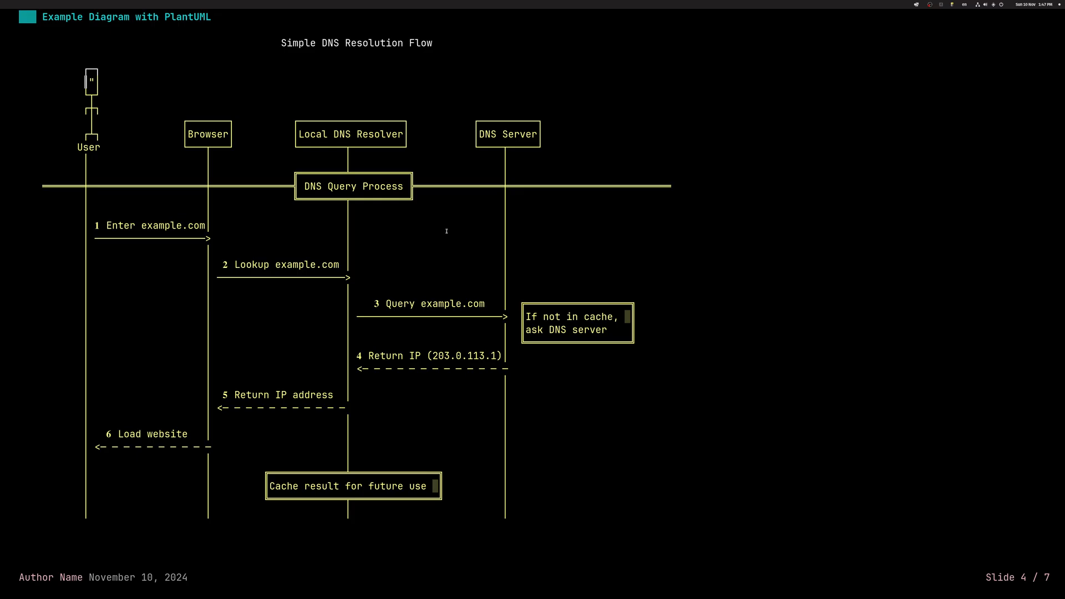
{"action": "key", "text": "Right"}
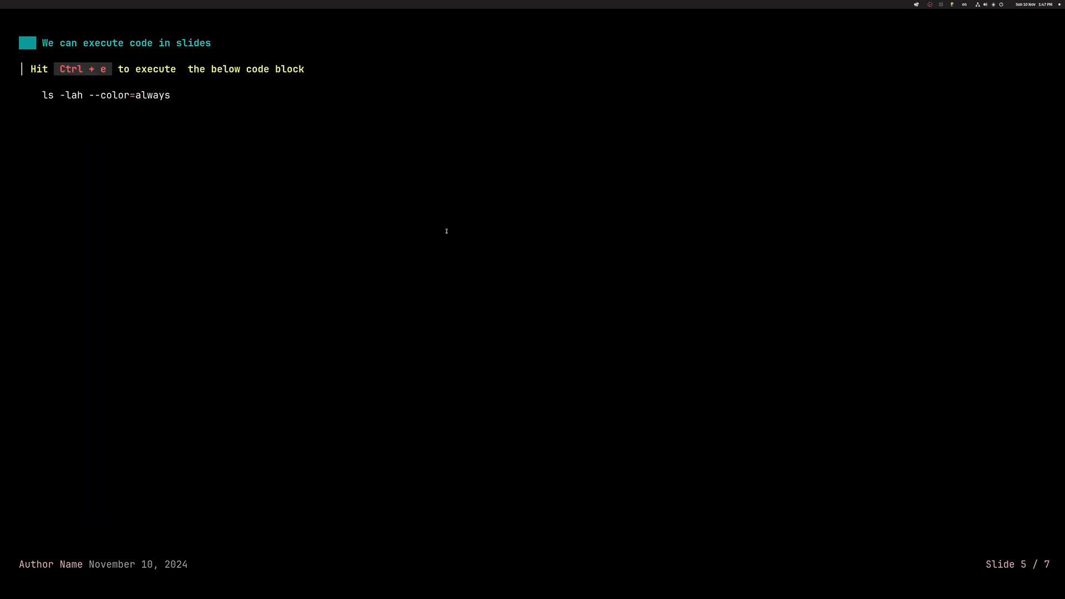
Run the ls block with Ctrl+E, view the Go Hello, World! slide, and exit
{"action": "key", "text": "ctrl+e"}
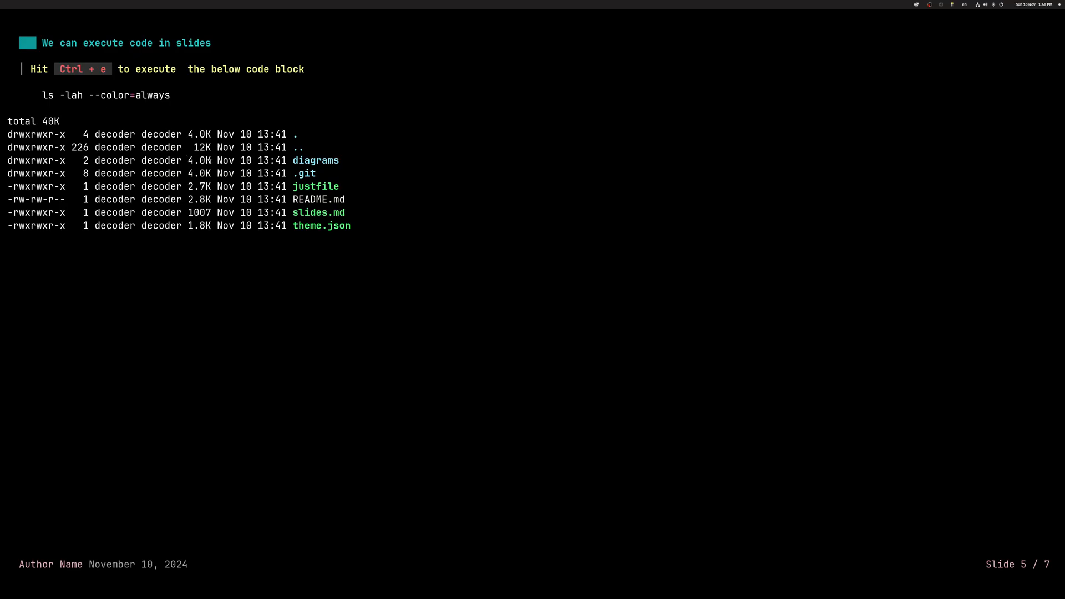
{"action": "key", "text": "Right"}
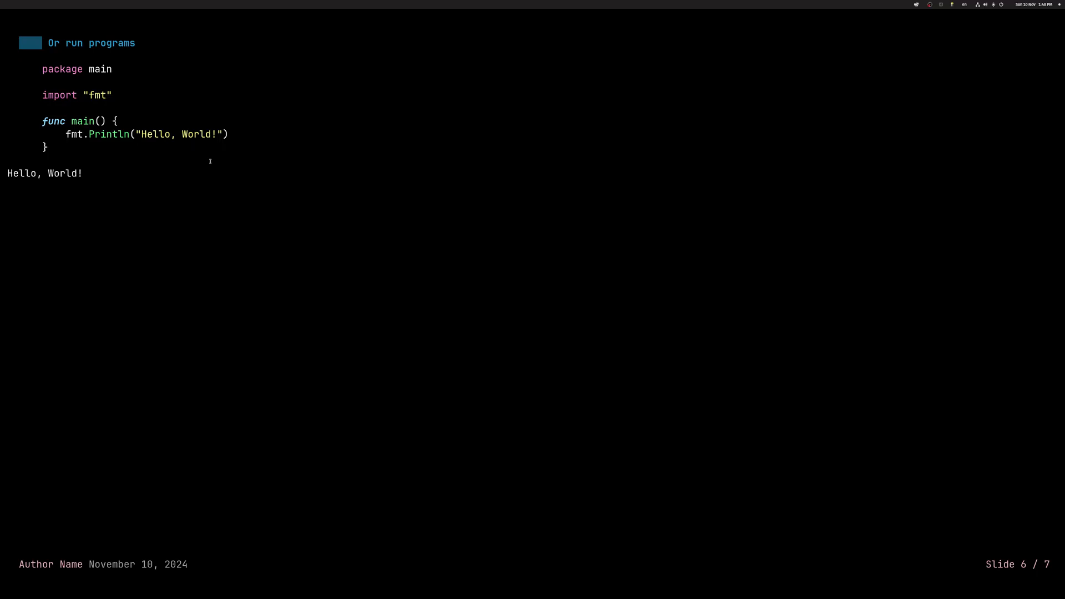
{"action": "mouse_move", "coordinate": [90, 170]}
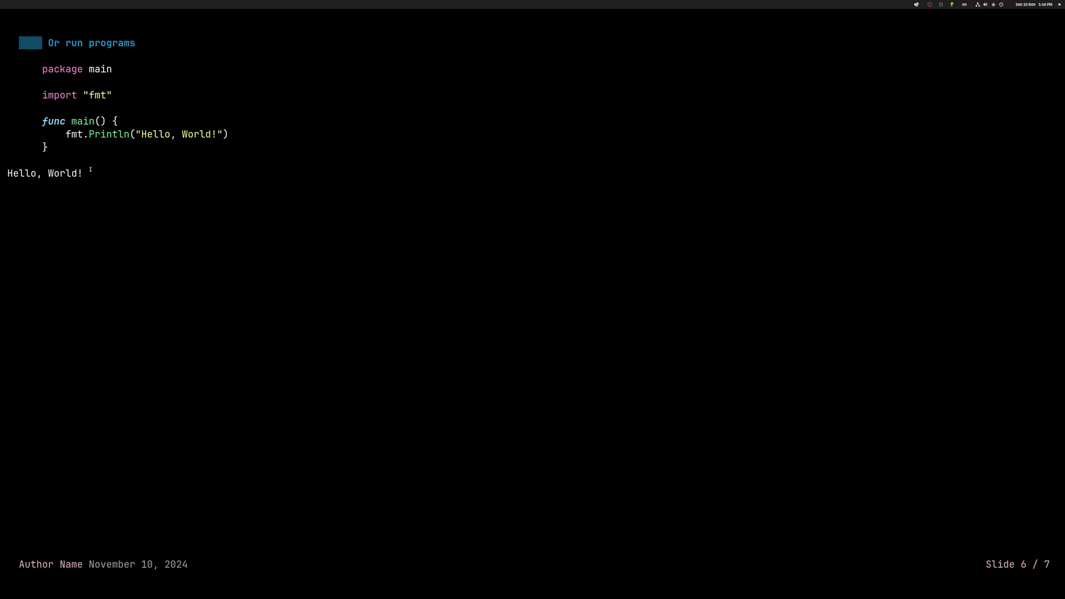
{"action": "mouse_move", "coordinate": [240, 147]}
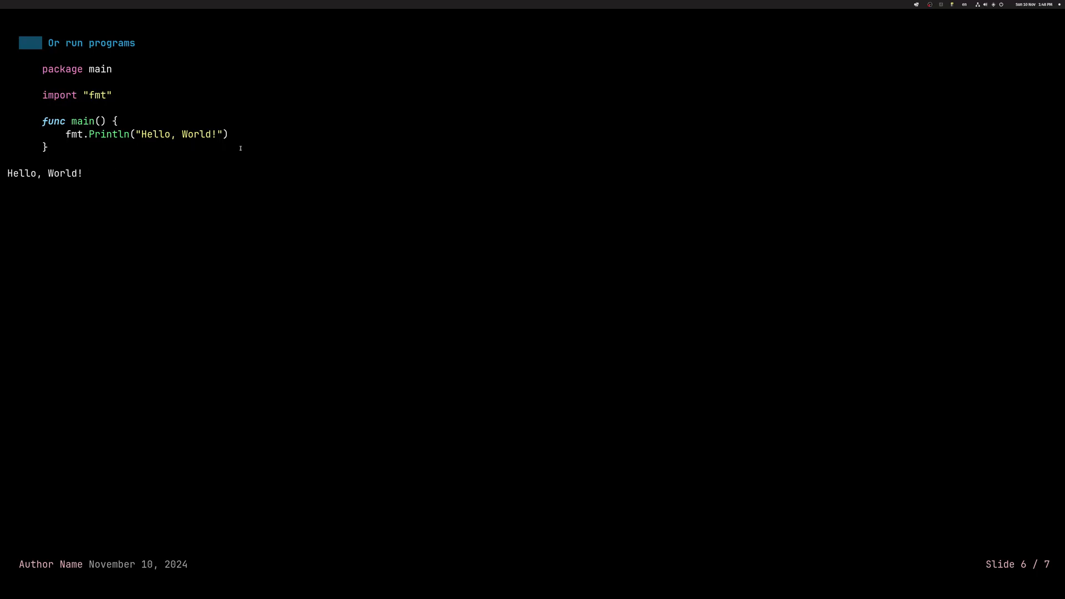
{"action": "key", "text": "Right"}
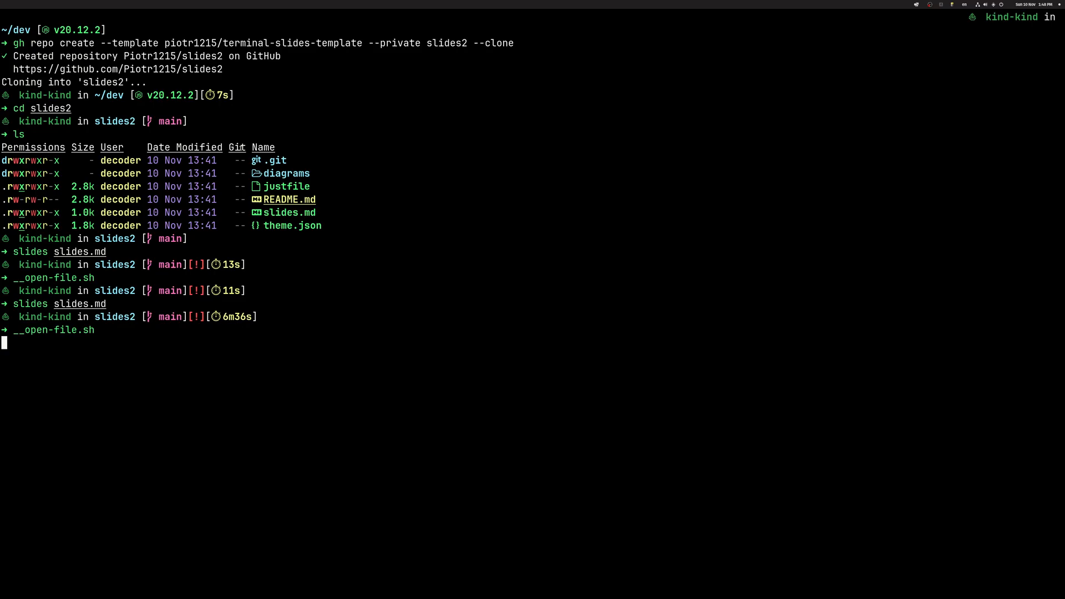
Run the open-file helper in slides2 and pick slides.md to open in Neovim
{"action": "key", "text": "Return"}
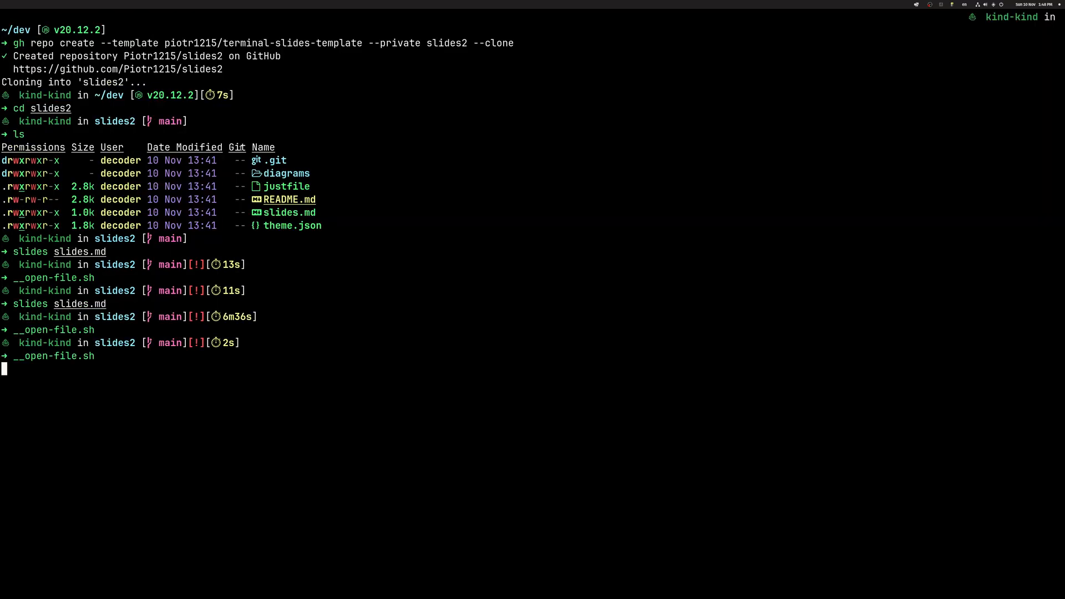
{"action": "key", "text": "Return"}
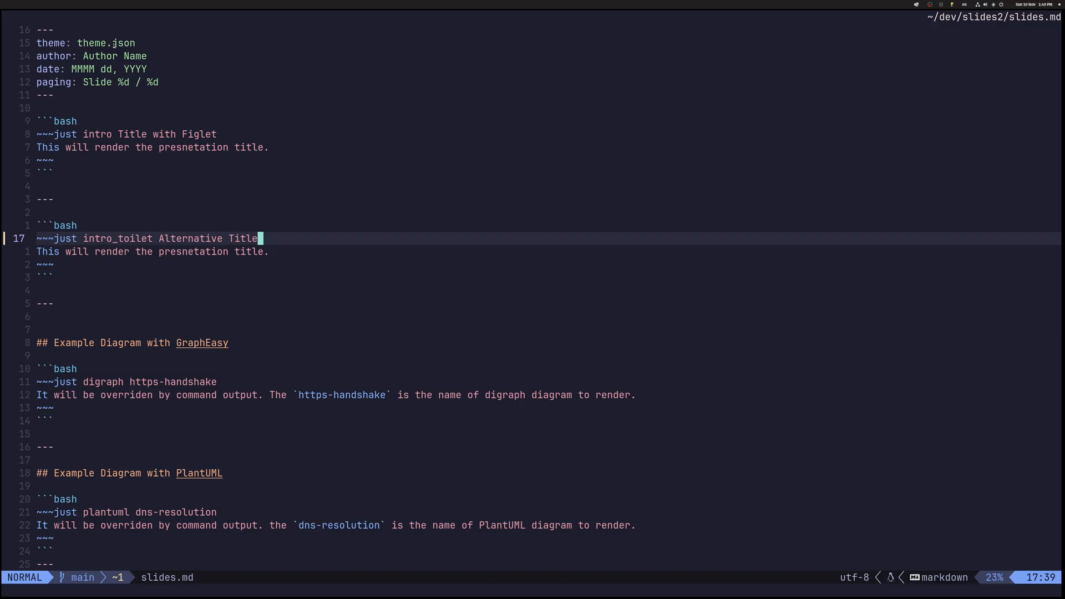
{"action": "mouse_move", "coordinate": [51, 101]}
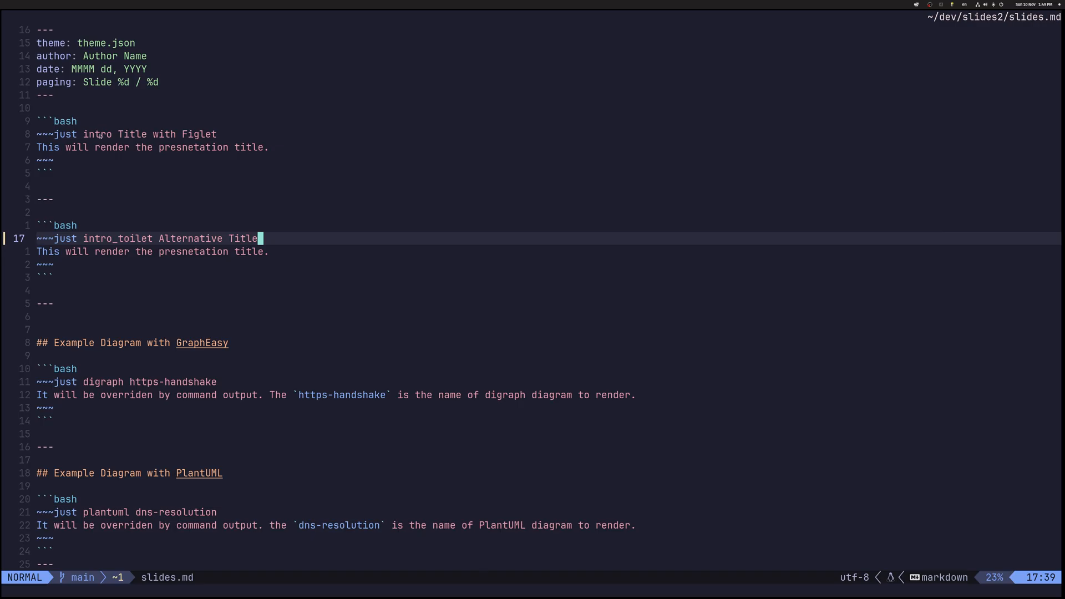
Scroll through slides.md and visually mark the separator after the first title block
{"action": "scroll", "scroll_direction": "down", "scroll_amount": 3}
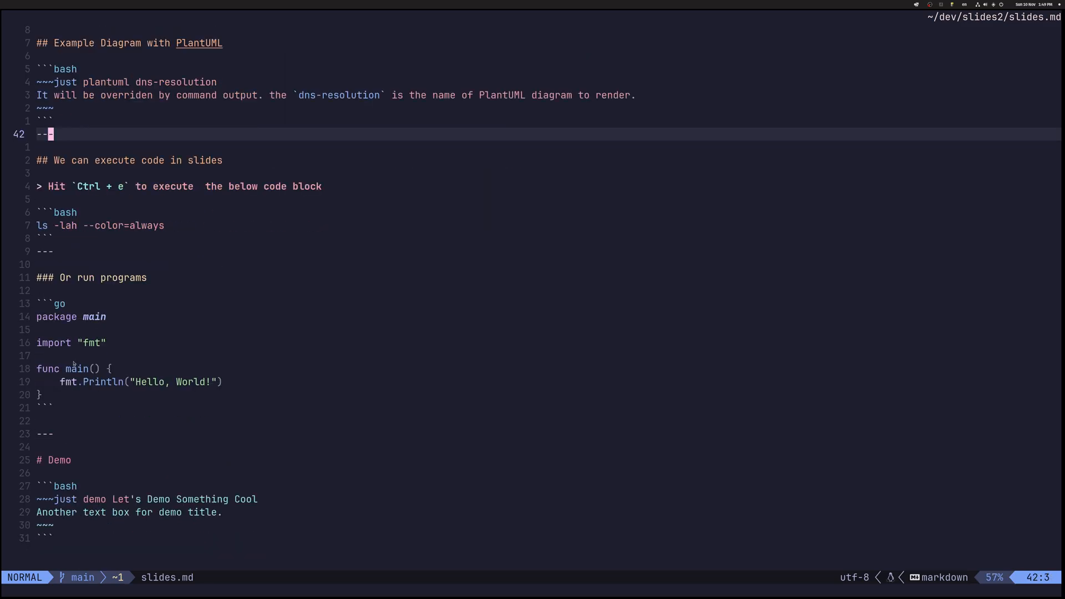
{"action": "mouse_move", "coordinate": [71, 325]}
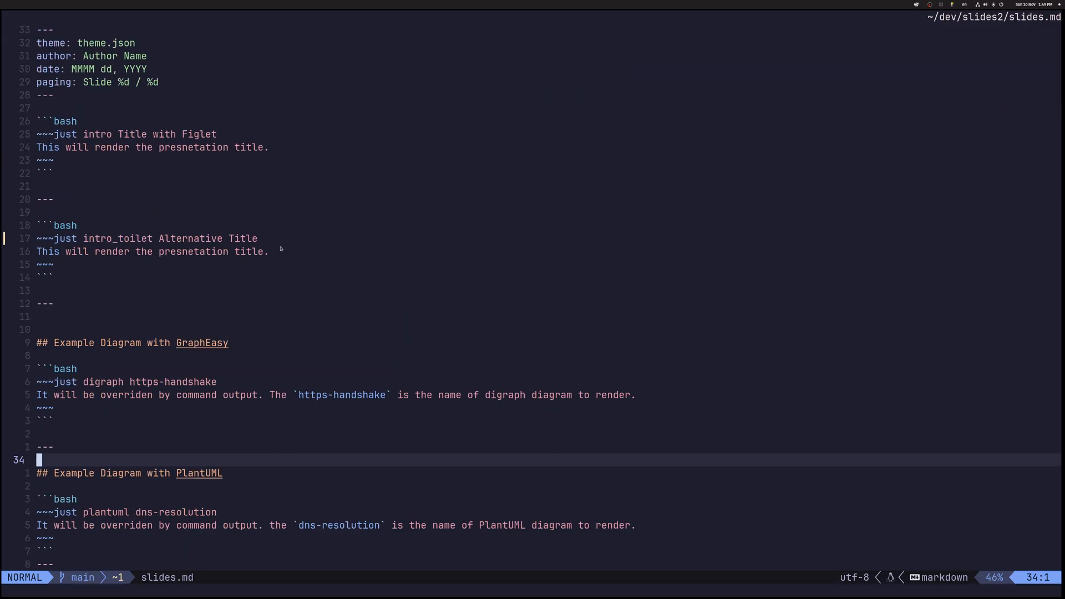
{"action": "mouse_move", "coordinate": [104, 193]}
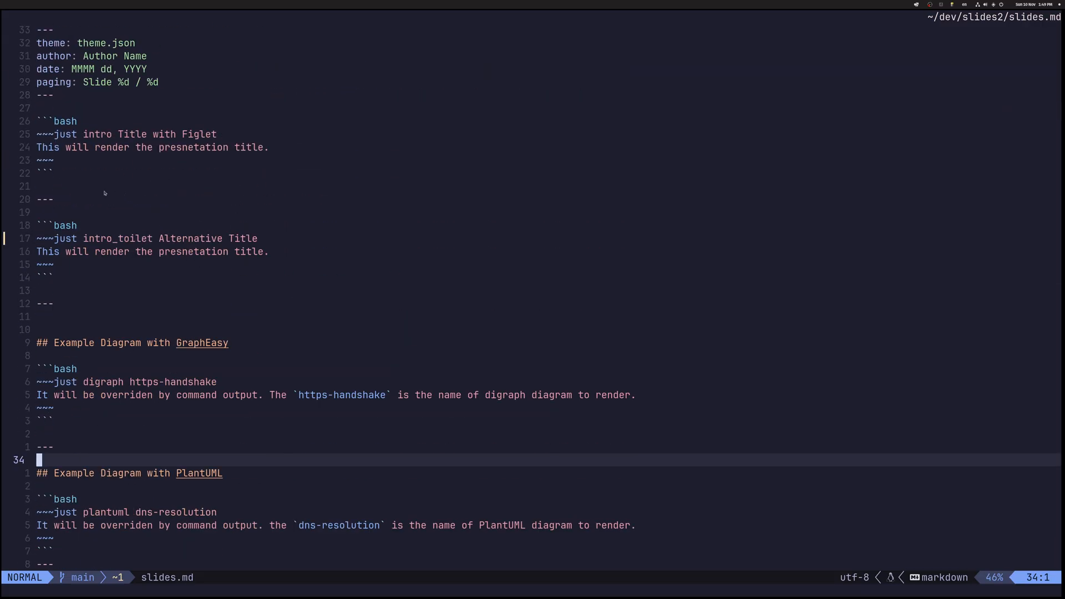
{"action": "key", "text": "v"}
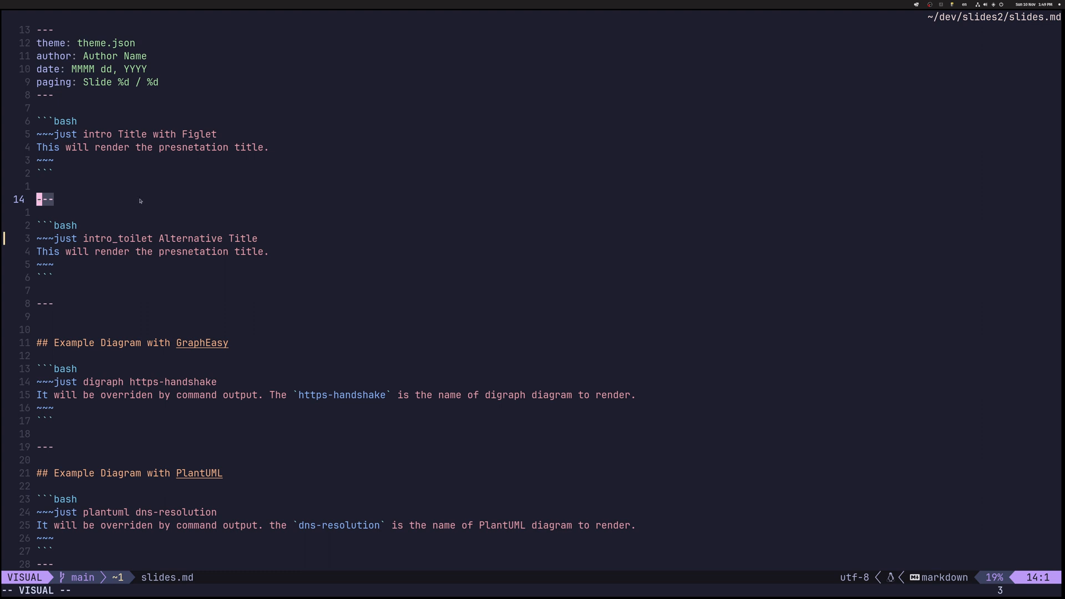
{"action": "key", "text": "Escape"}
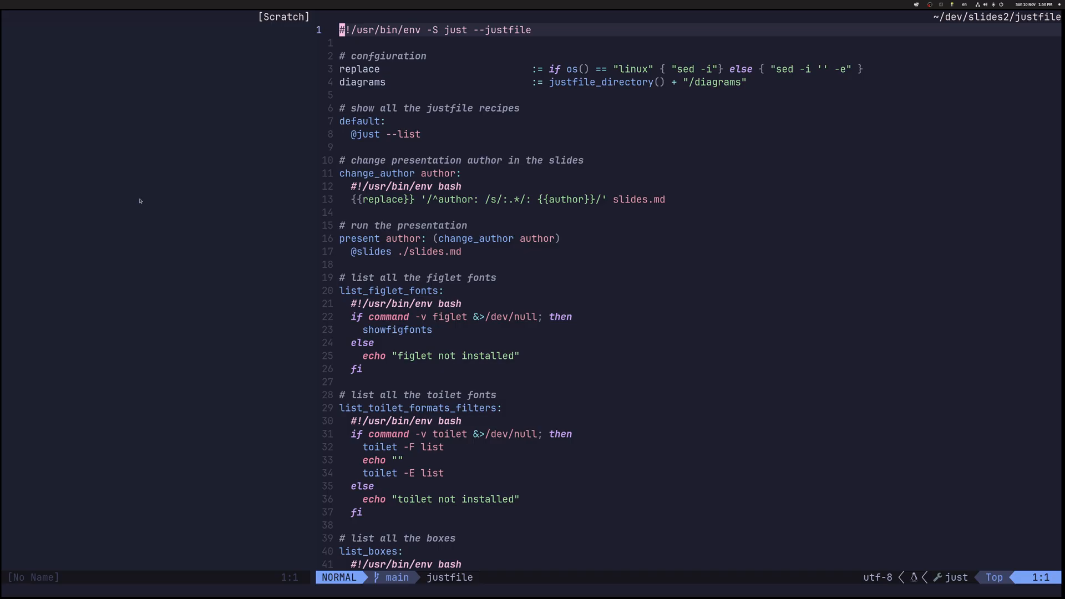
{"action": "mouse_move", "coordinate": [346, 242]}
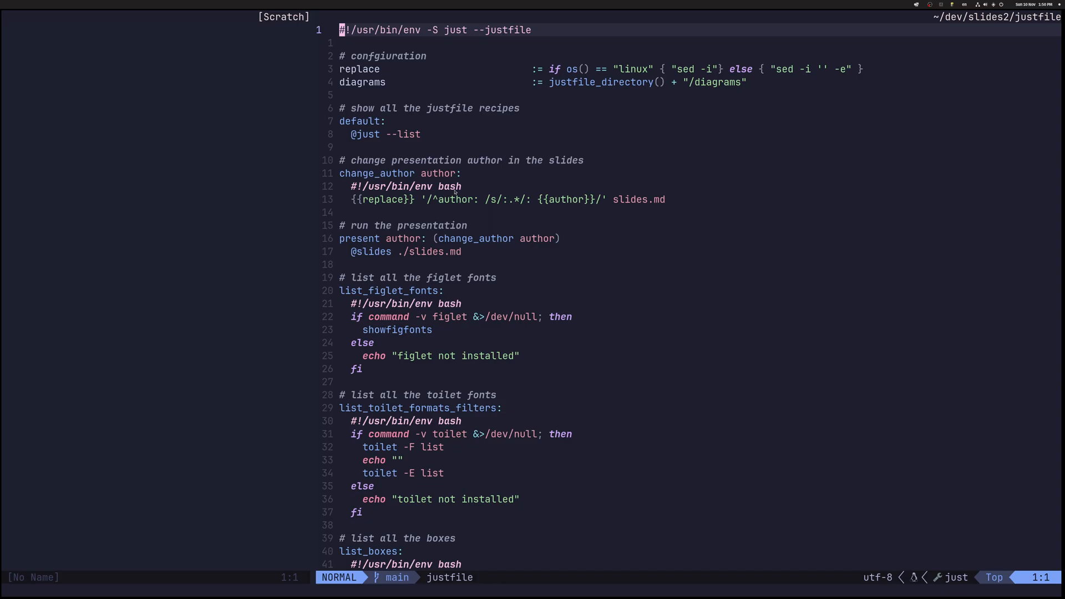
{"action": "scroll", "scroll_direction": "down", "scroll_amount": 3}
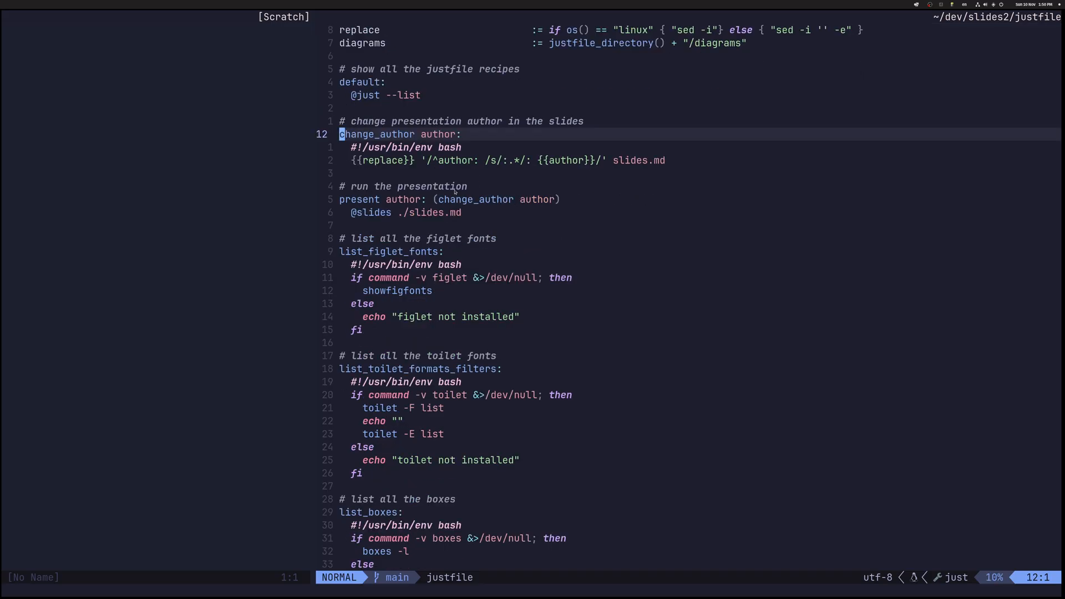
{"action": "scroll", "scroll_direction": "down", "scroll_amount": 3}
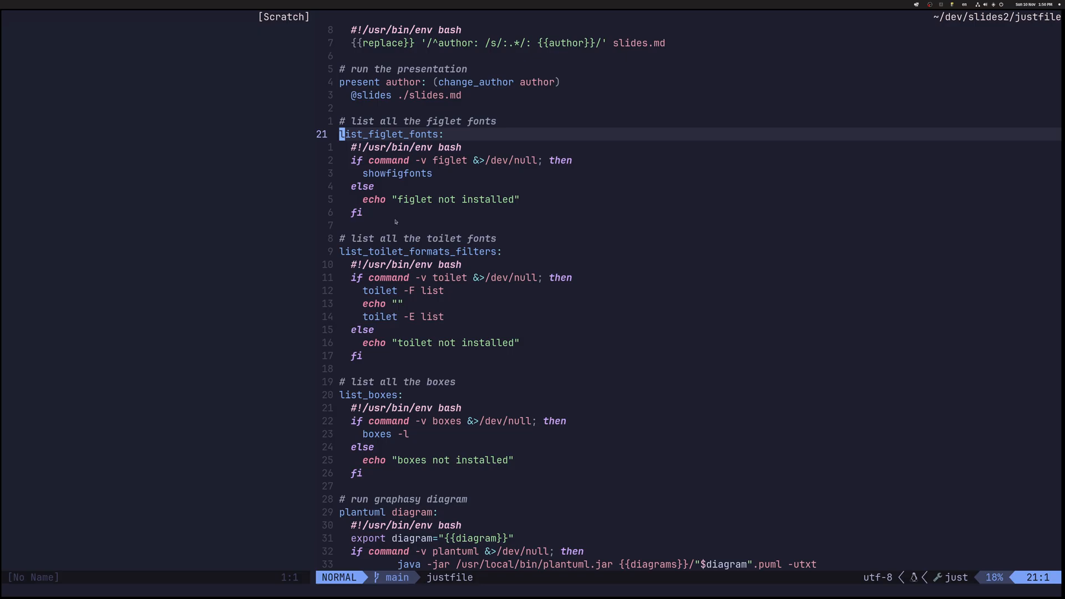
{"action": "scroll", "scroll_direction": "down", "scroll_amount": 3}
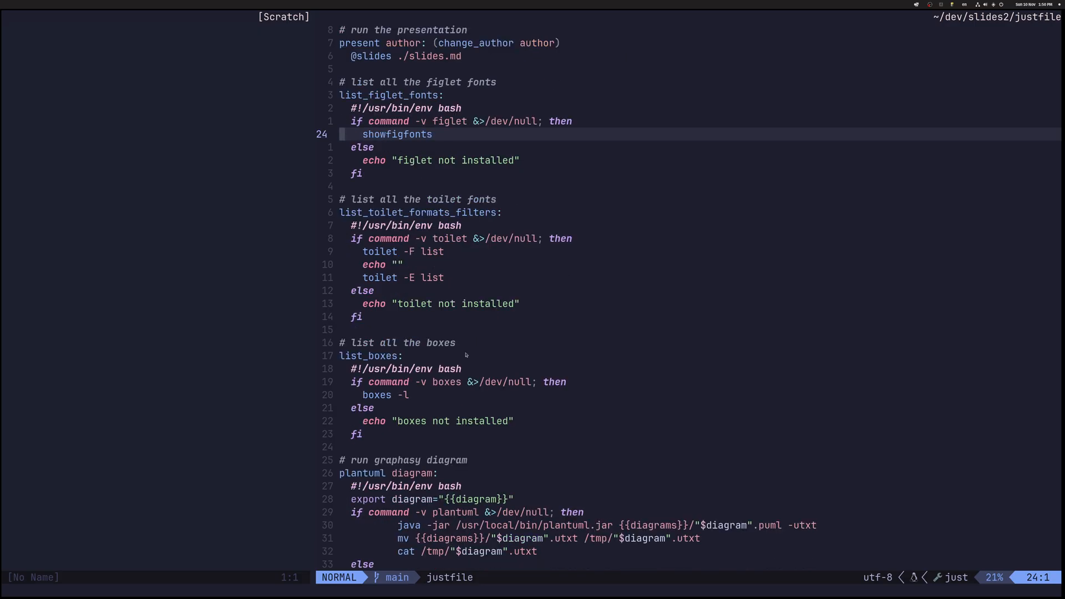
{"action": "scroll", "scroll_direction": "down", "scroll_amount": 3}
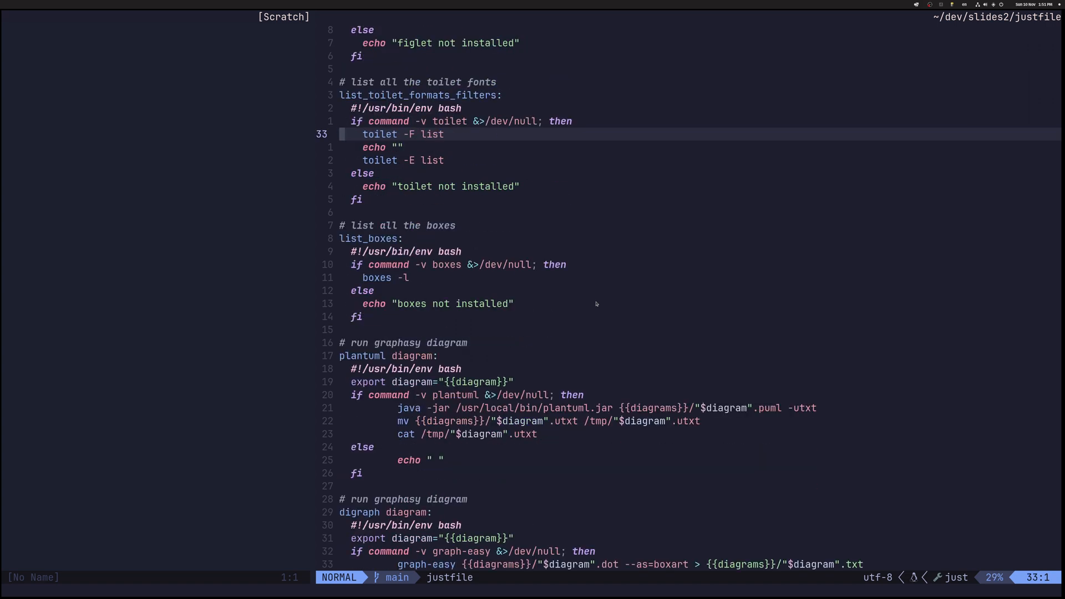
{"action": "scroll", "scroll_direction": "down", "scroll_amount": 3}
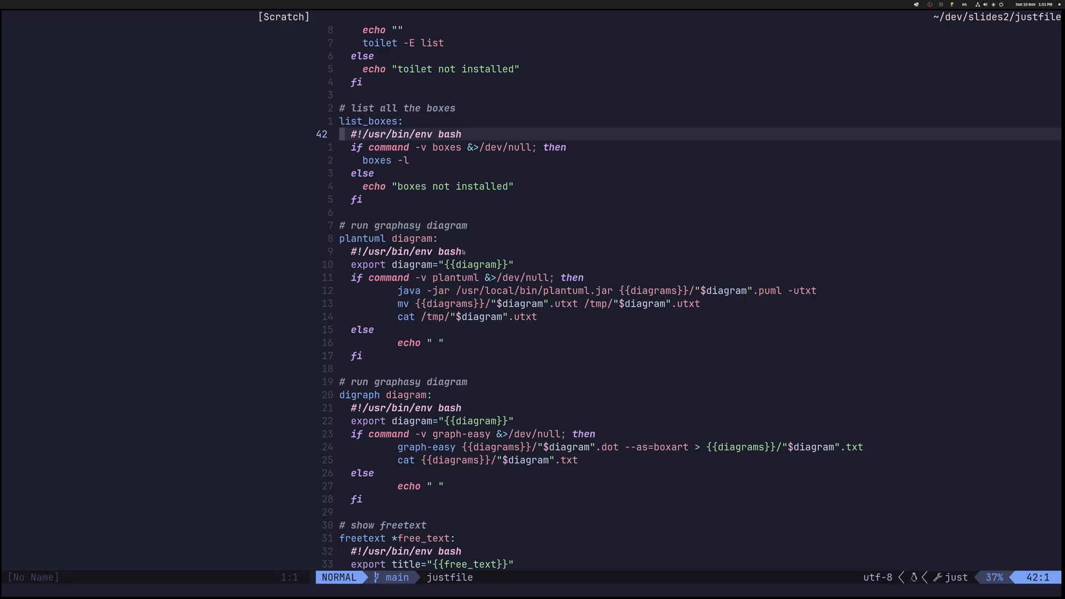
{"action": "mouse_move", "coordinate": [399, 243]}
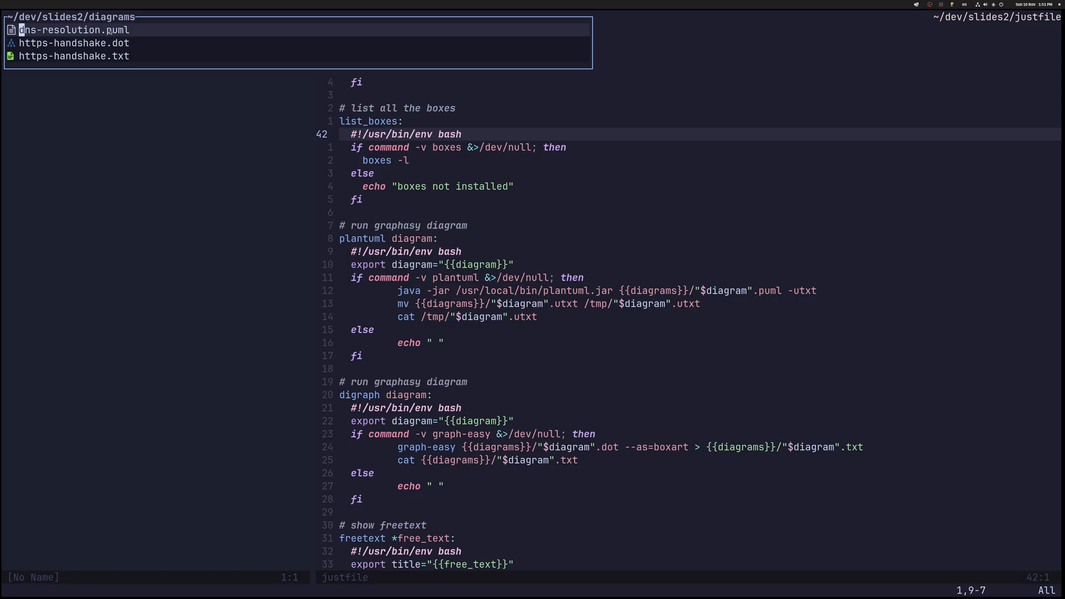
{"action": "mouse_move", "coordinate": [140, 30]}
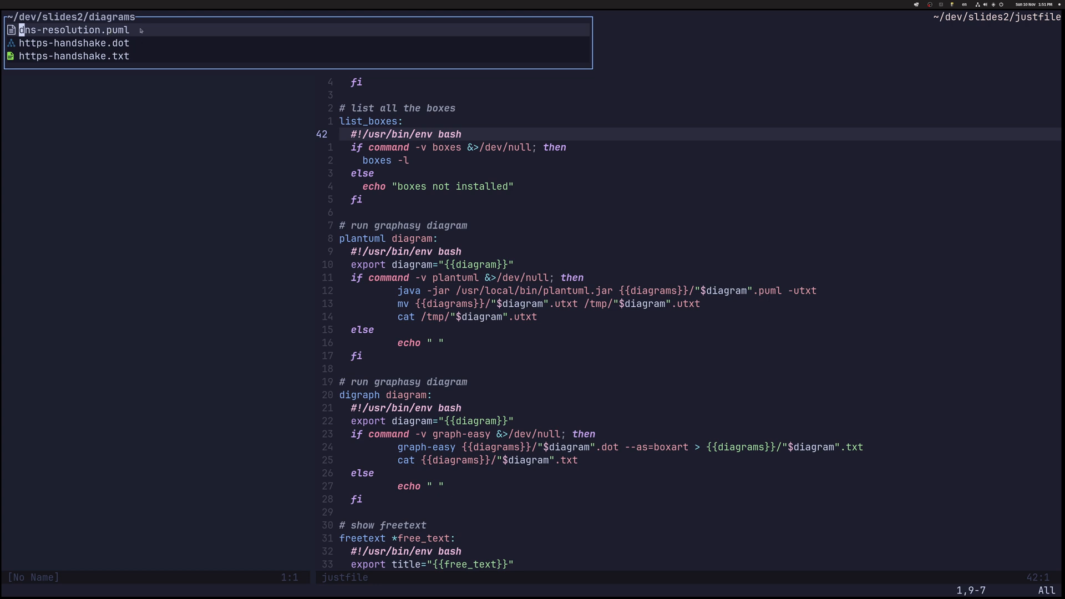
{"action": "mouse_move", "coordinate": [138, 39]}
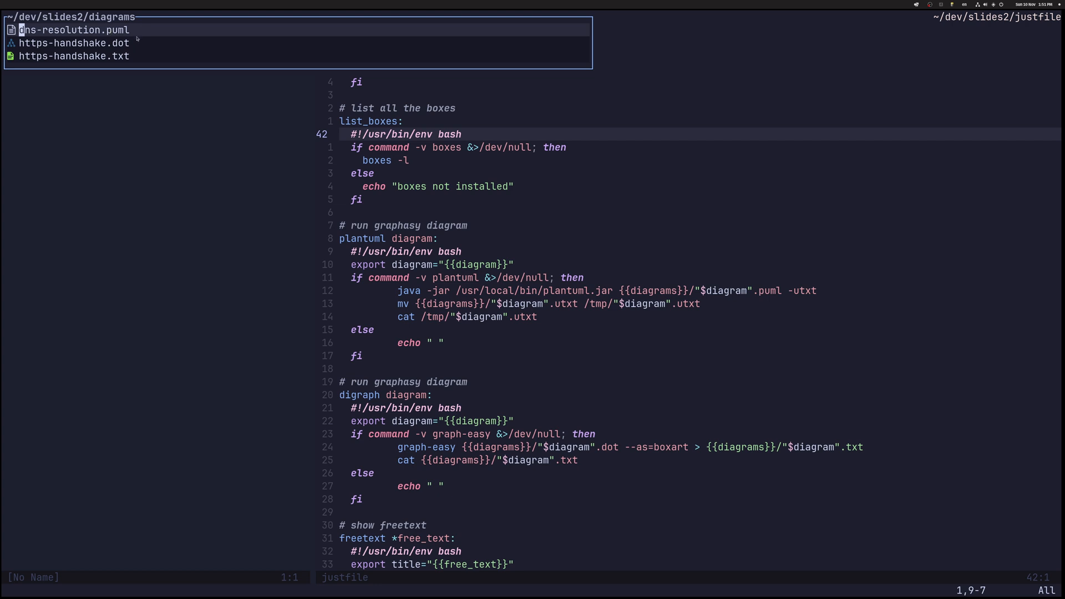
{"action": "mouse_move", "coordinate": [115, 64]}
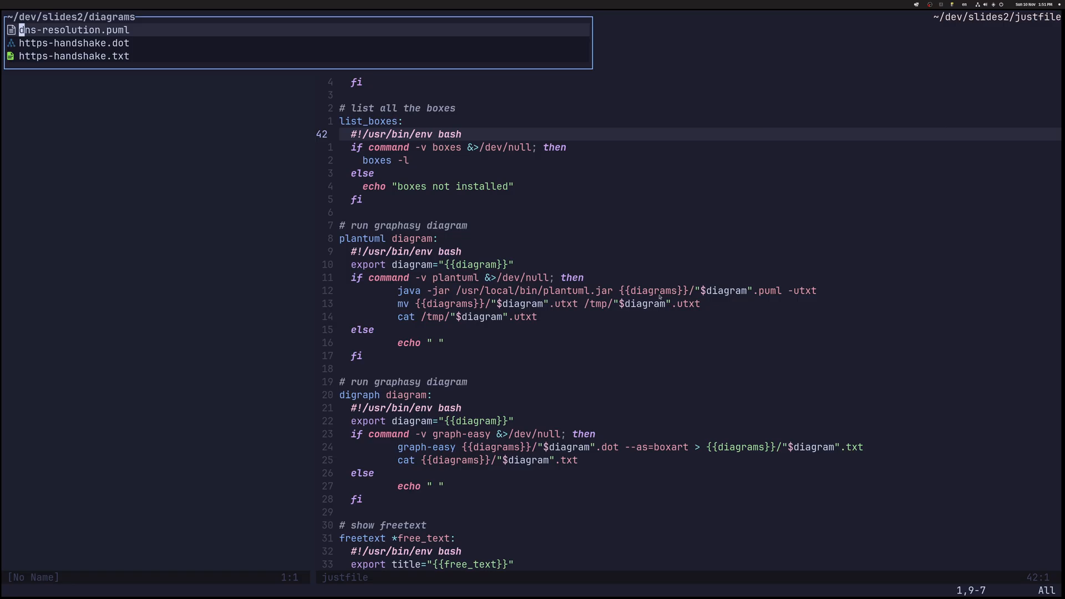
{"action": "key", "text": "Escape"}
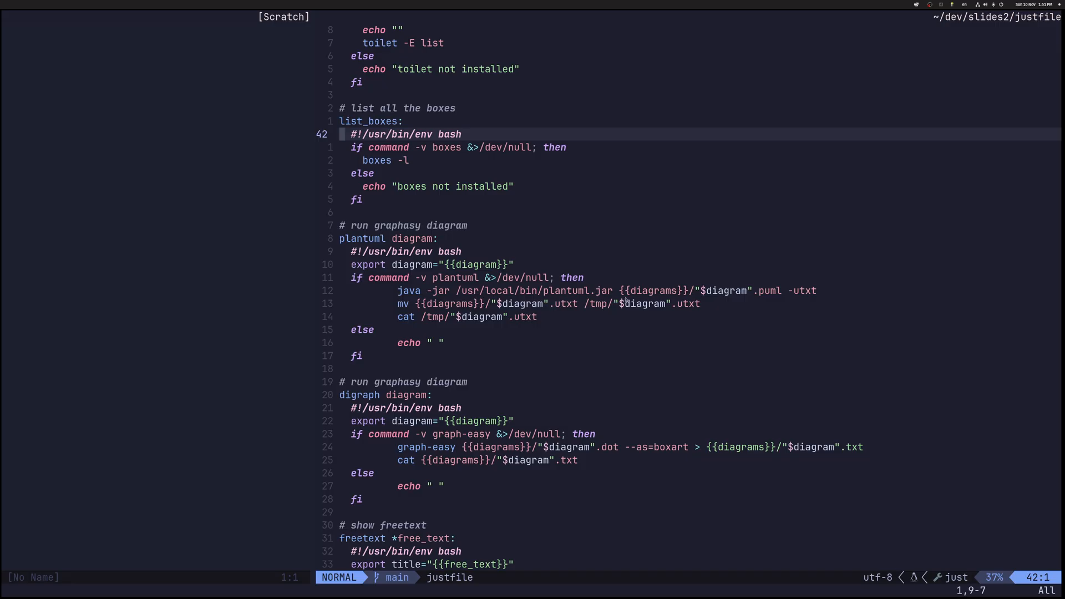
{"action": "mouse_move", "coordinate": [608, 440]}
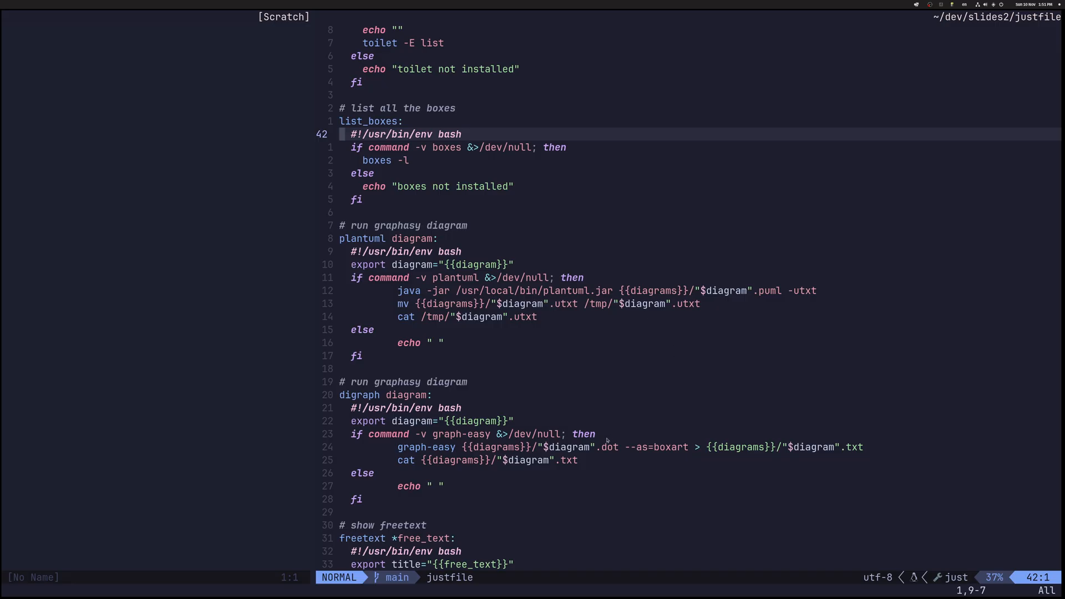
{"action": "scroll", "scroll_direction": "down", "scroll_amount": 3}
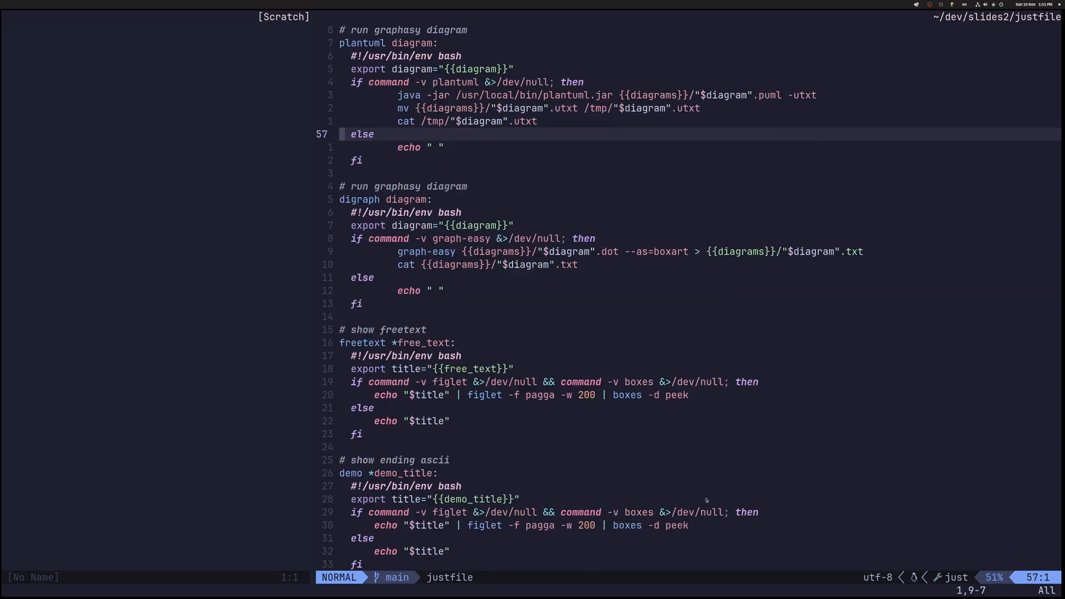
{"action": "scroll", "scroll_direction": "down", "scroll_amount": 3}
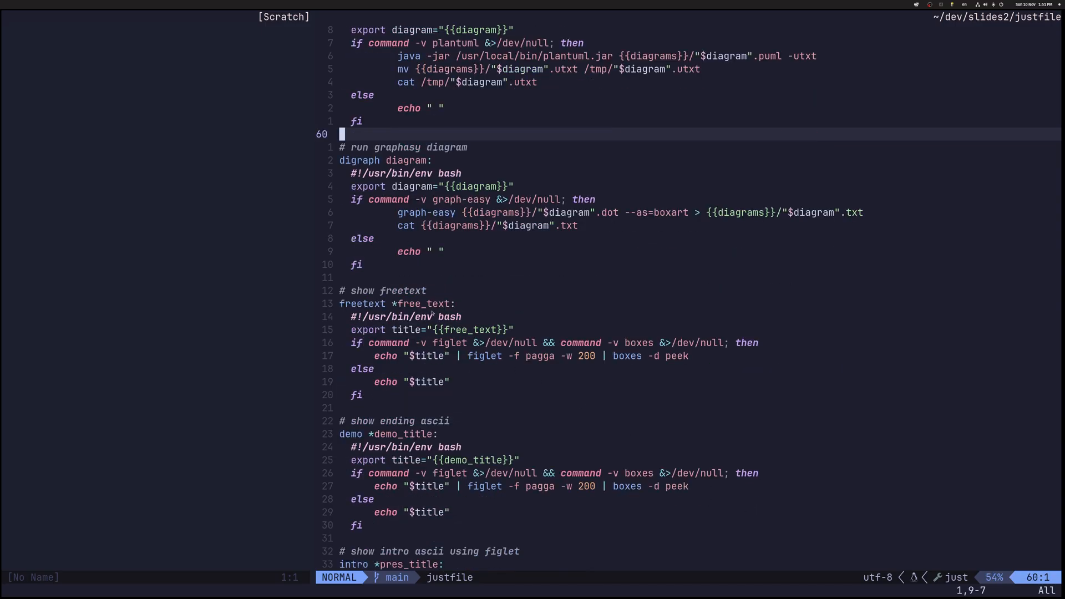
{"action": "mouse_move", "coordinate": [387, 306]}
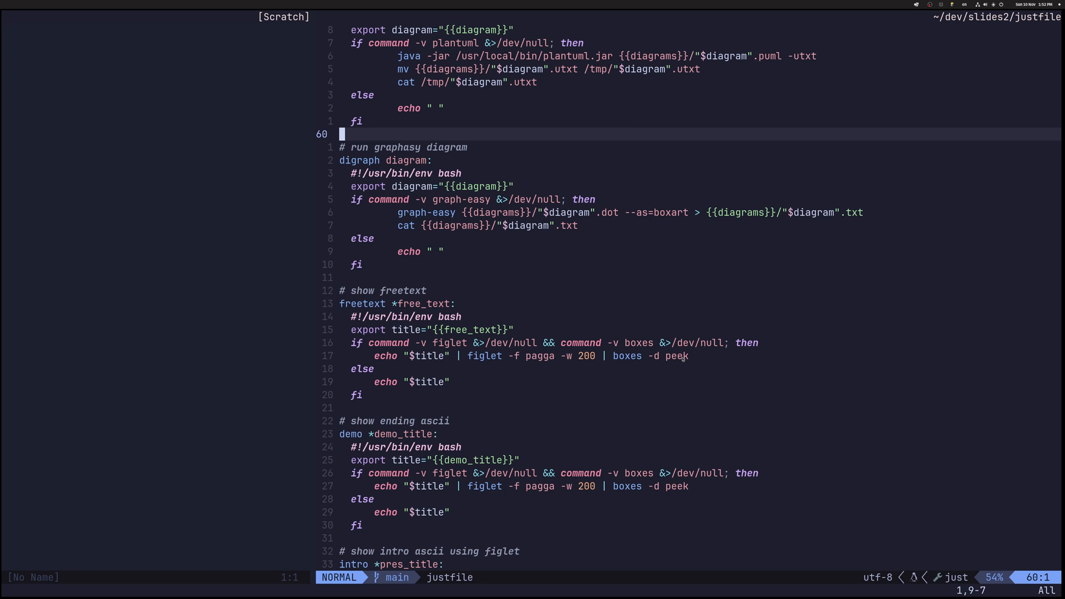
{"action": "mouse_move", "coordinate": [518, 355]}
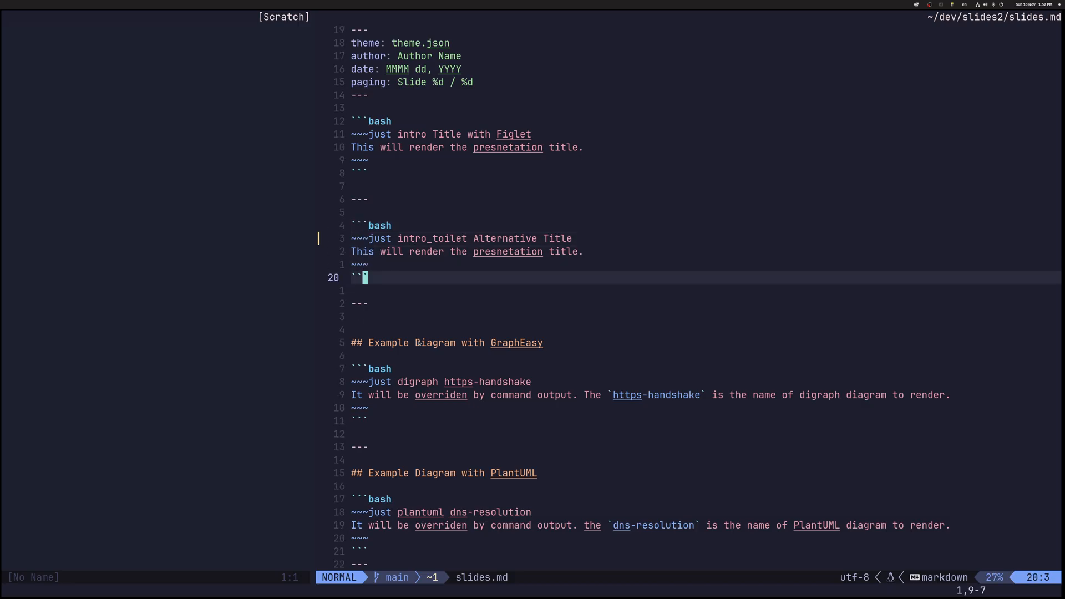
Insert a ~~~just free_text block below the intro_toilet Alternative Title block
{"action": "type", "text": "slidenumbers: true"}
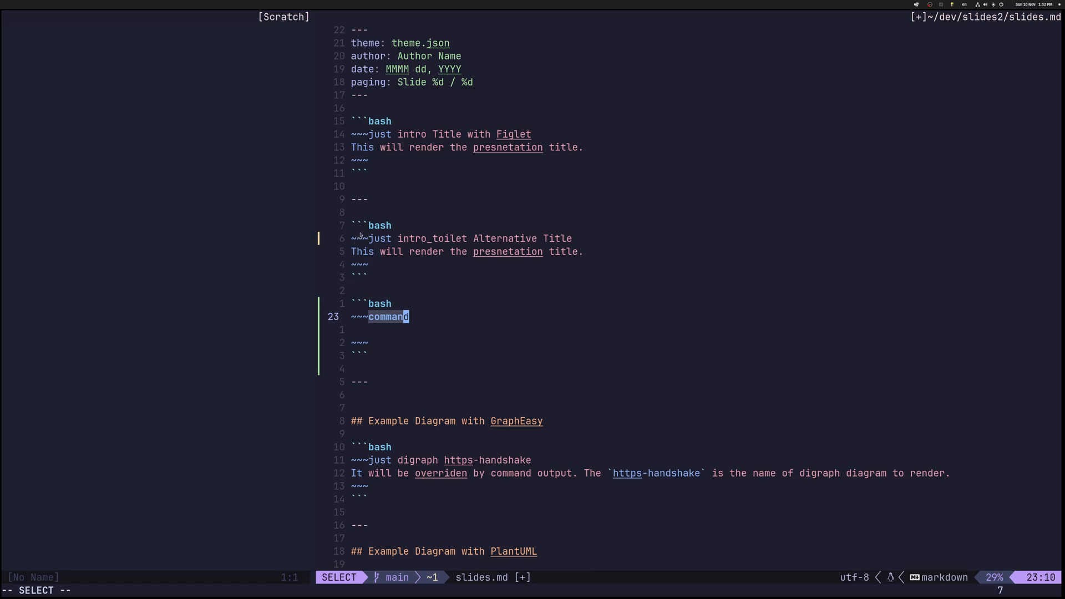
{"action": "type", "text": "ju"}
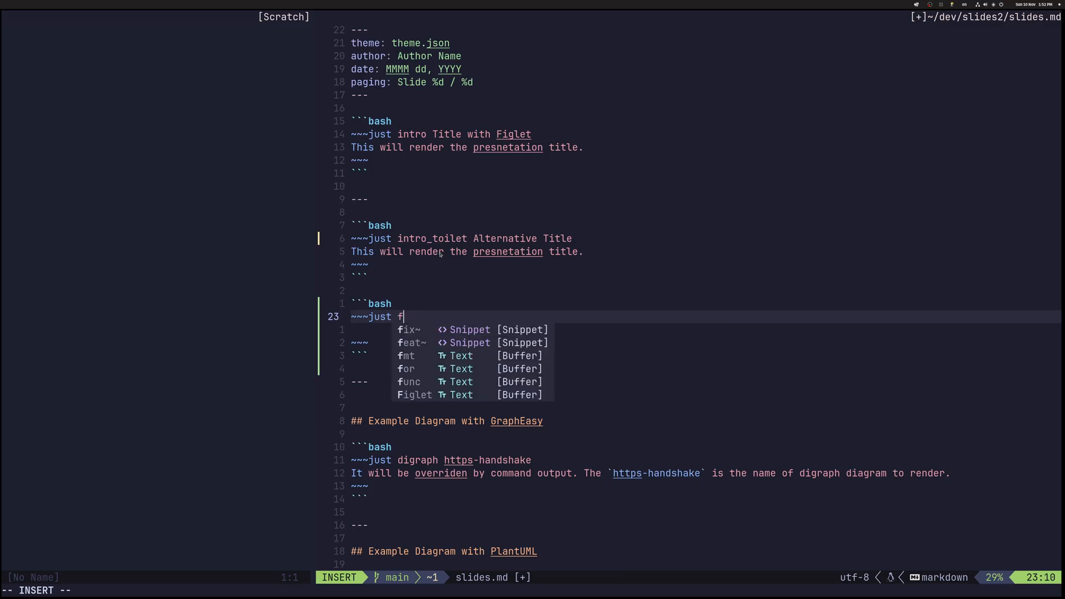
{"action": "type", "text": "ree"}
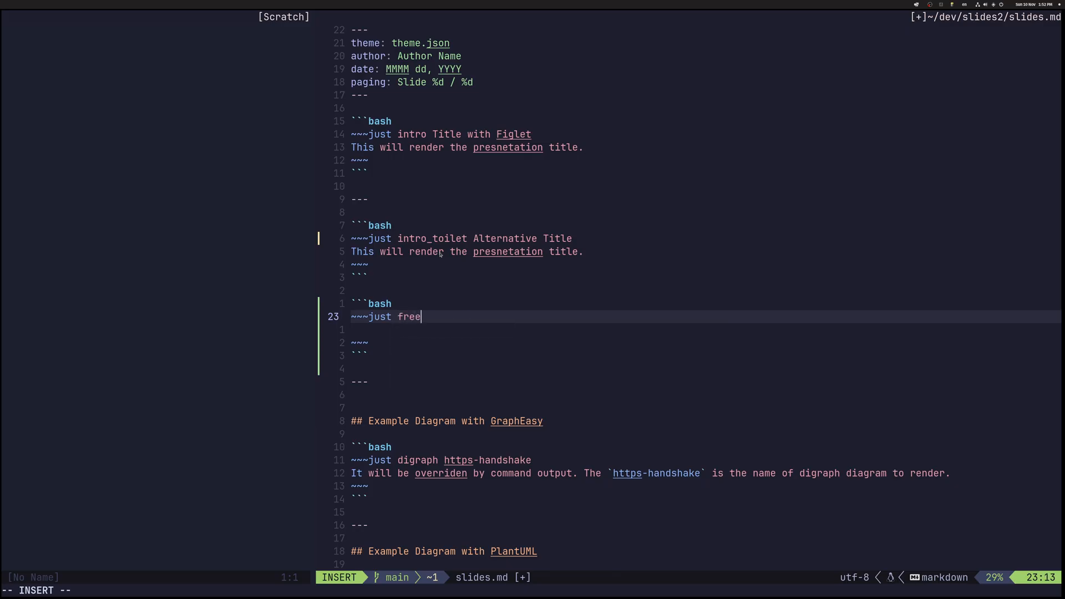
{"action": "type", "text": "_text"}
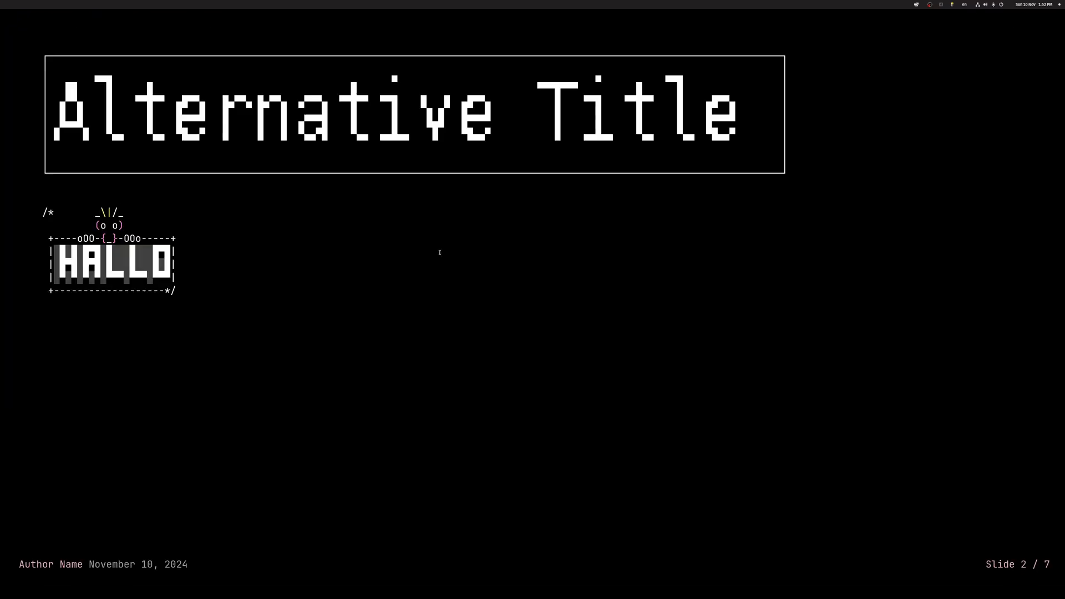
{"action": "mouse_move", "coordinate": [240, 287]}
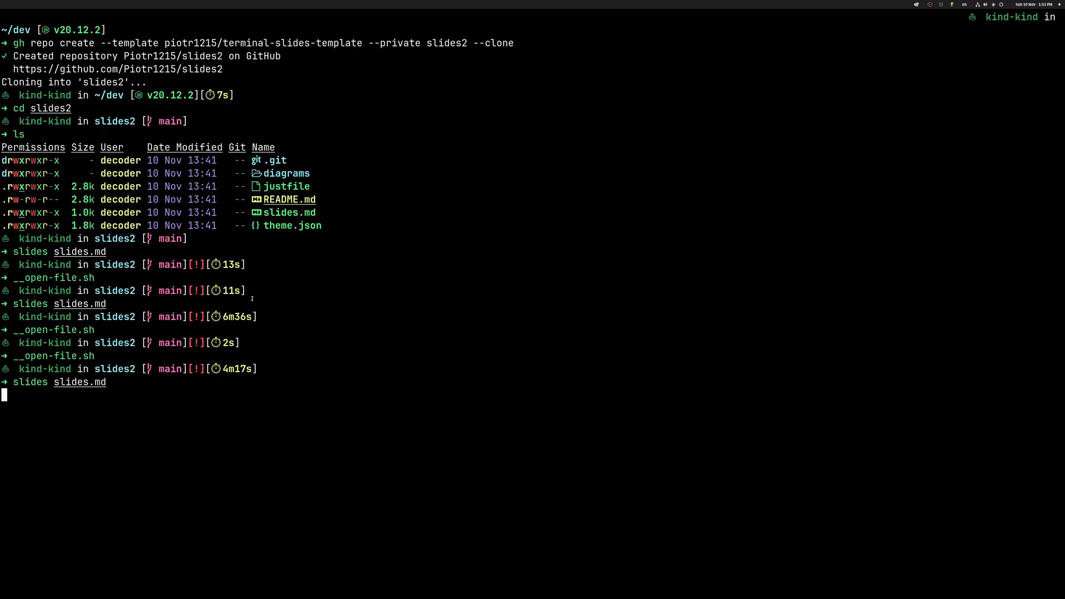
Quit the slides presentation to reach the slides2 shell prompt
{"action": "key", "text": "Return"}
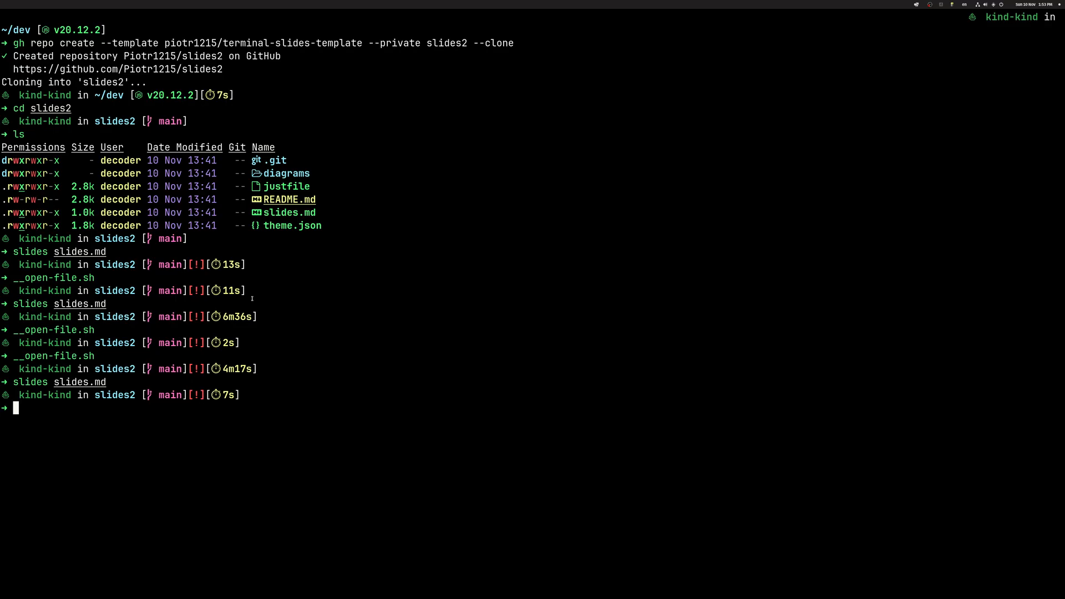
{"action": "mouse_move", "coordinate": [352, 328]}
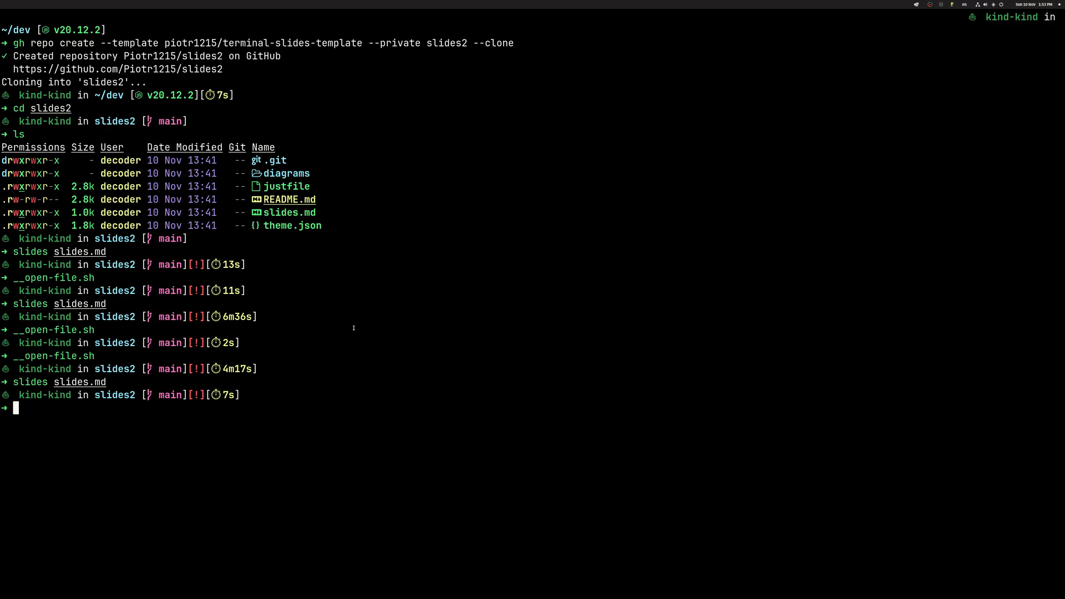
{"action": "mouse_move", "coordinate": [1044, 99]}
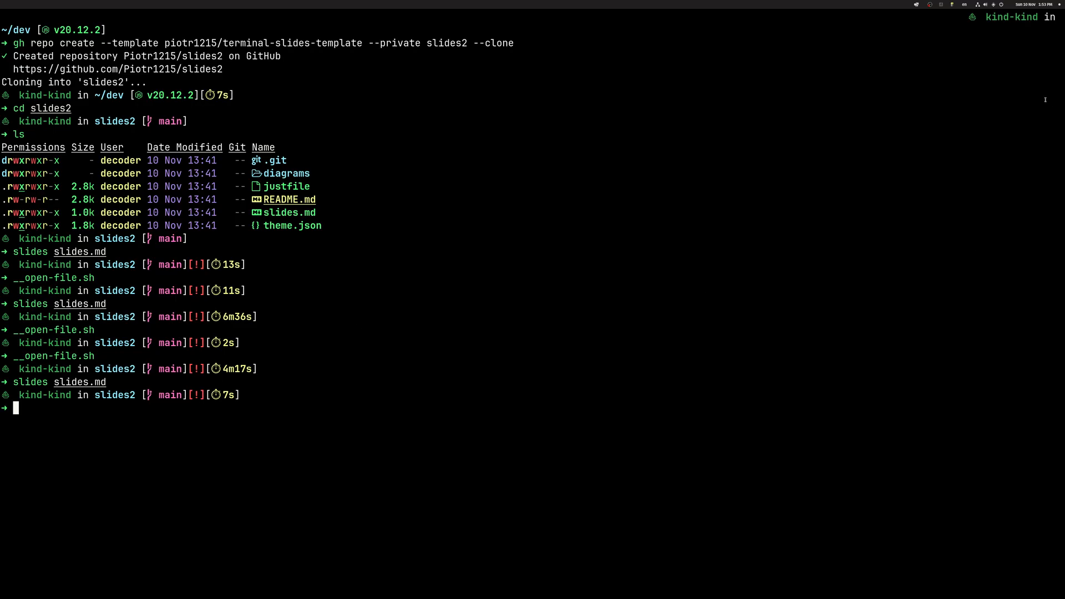